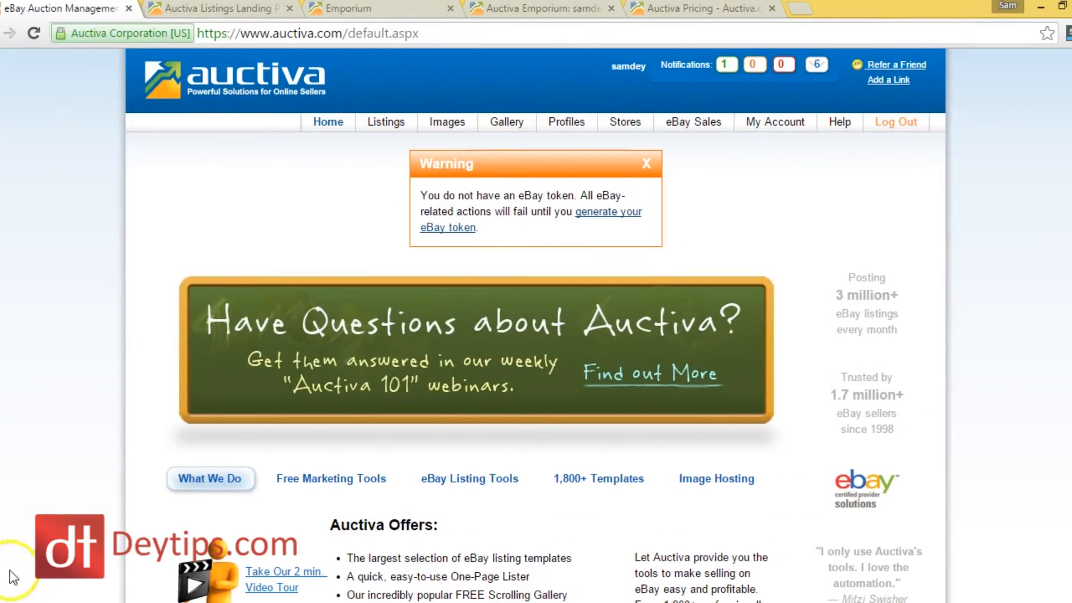
mouse_move(381, 228)
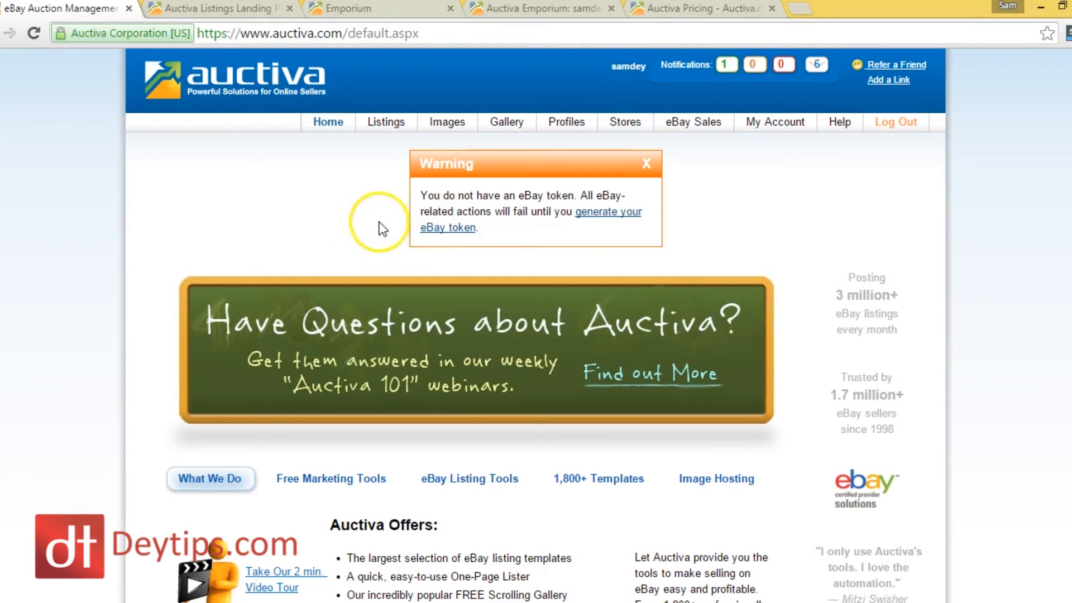
- Open the Listings tab dropdown on the Auctiva home page
click(386, 122)
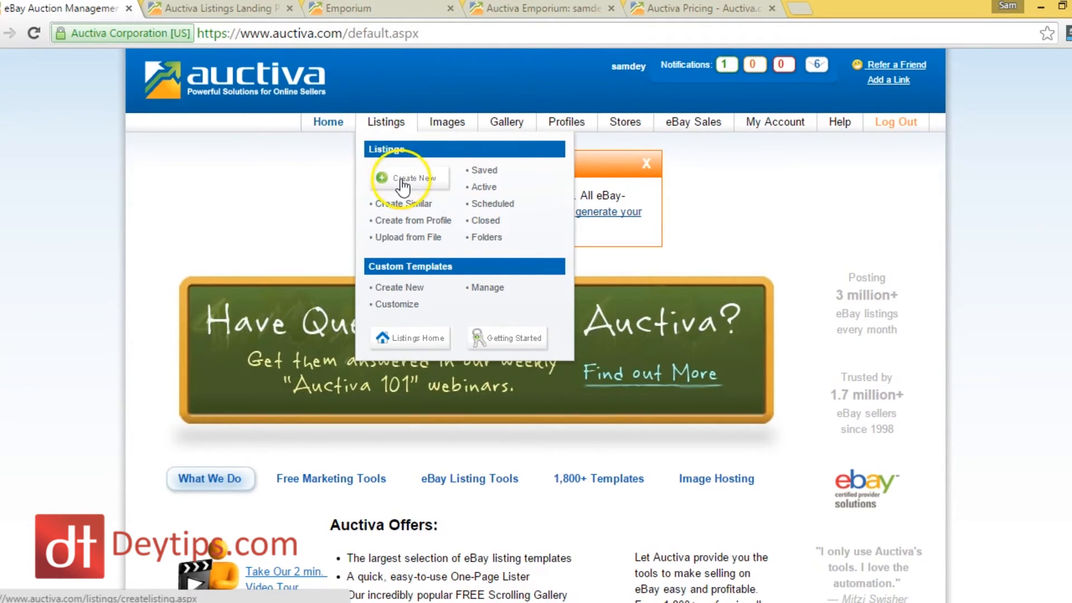
- Start a new eBay listing, keeping United States as the eBay site, and scroll to Item Details
click(412, 178)
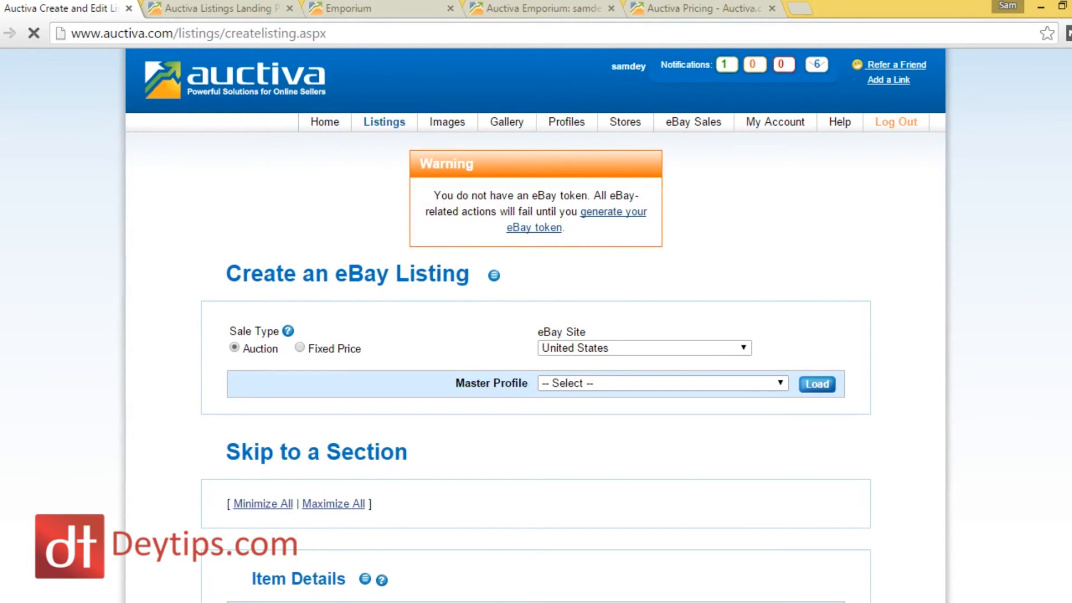
scroll(down, 3)
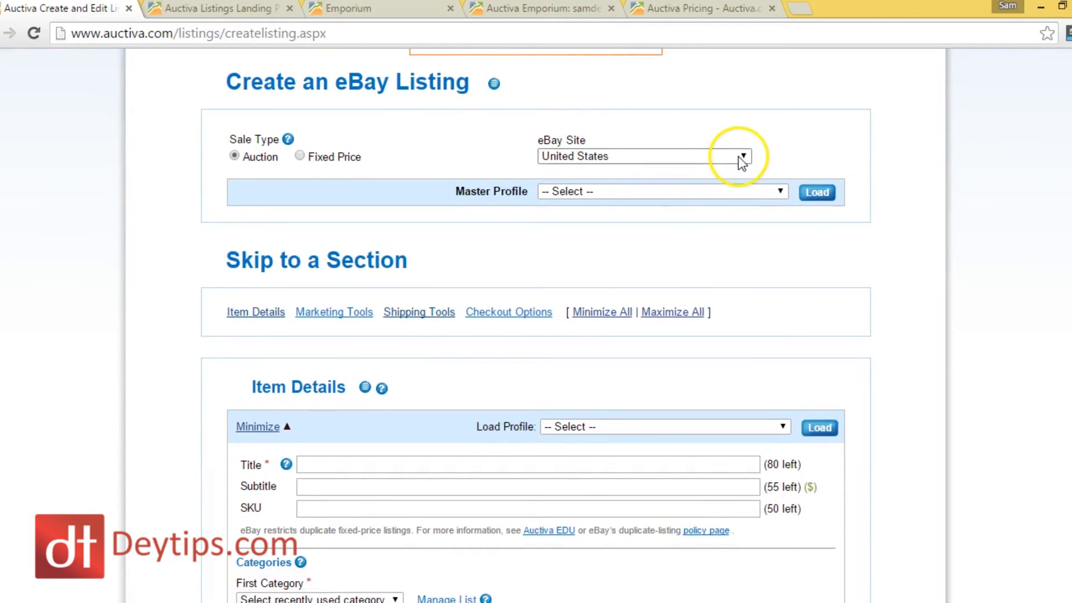
click(744, 156)
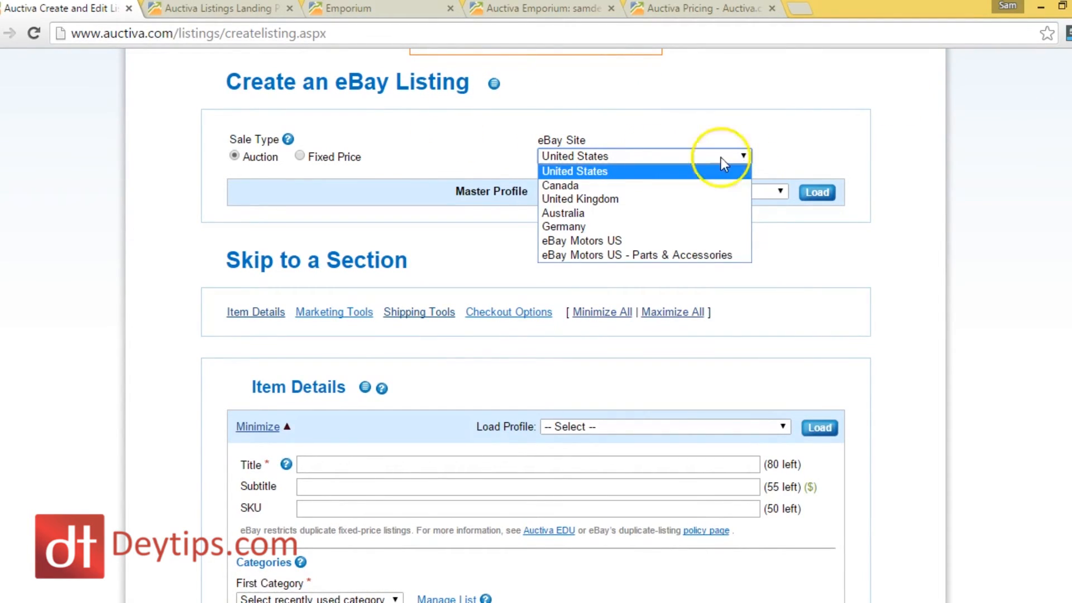
mouse_move(649, 210)
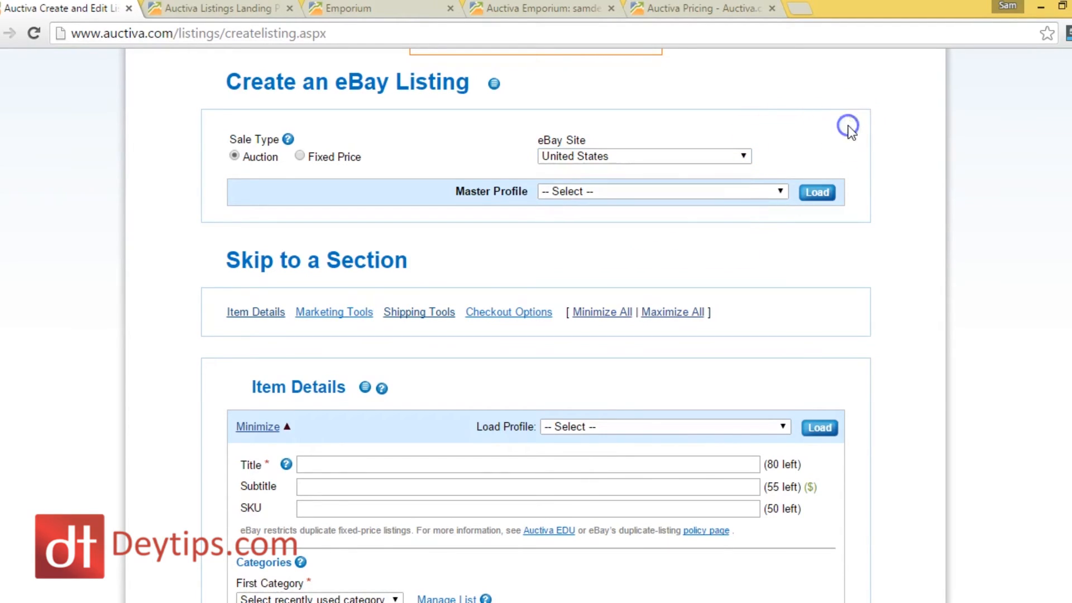
scroll(down, 3)
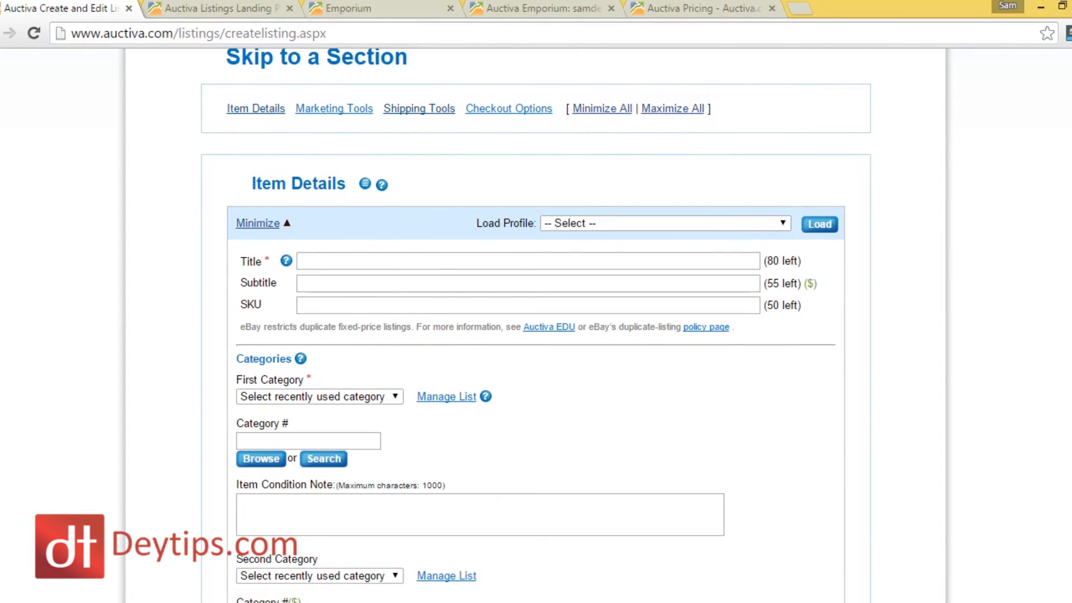
scroll(down, 3)
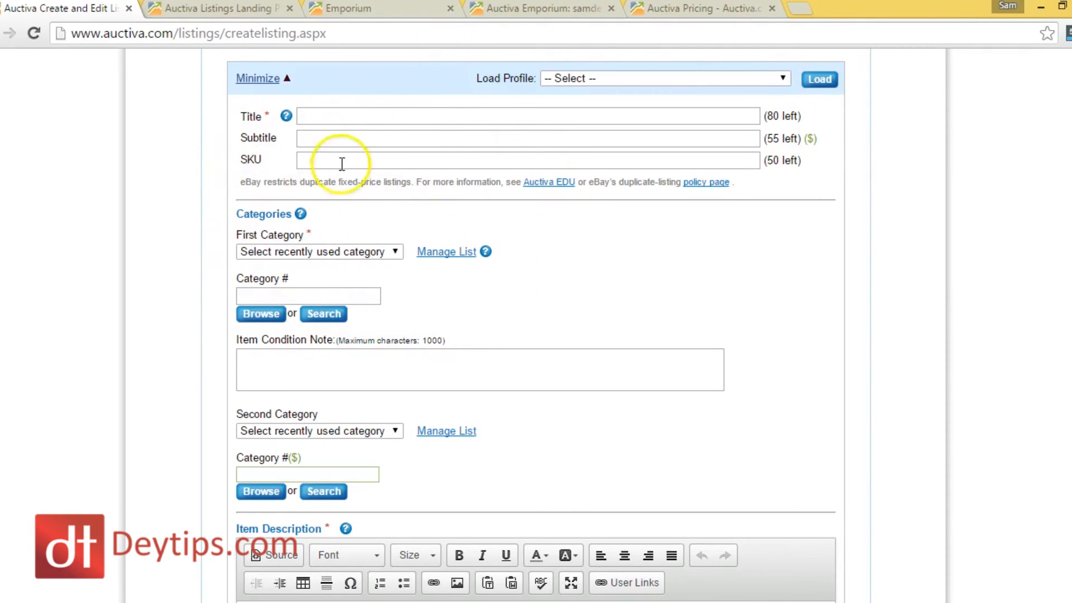
click(665, 78)
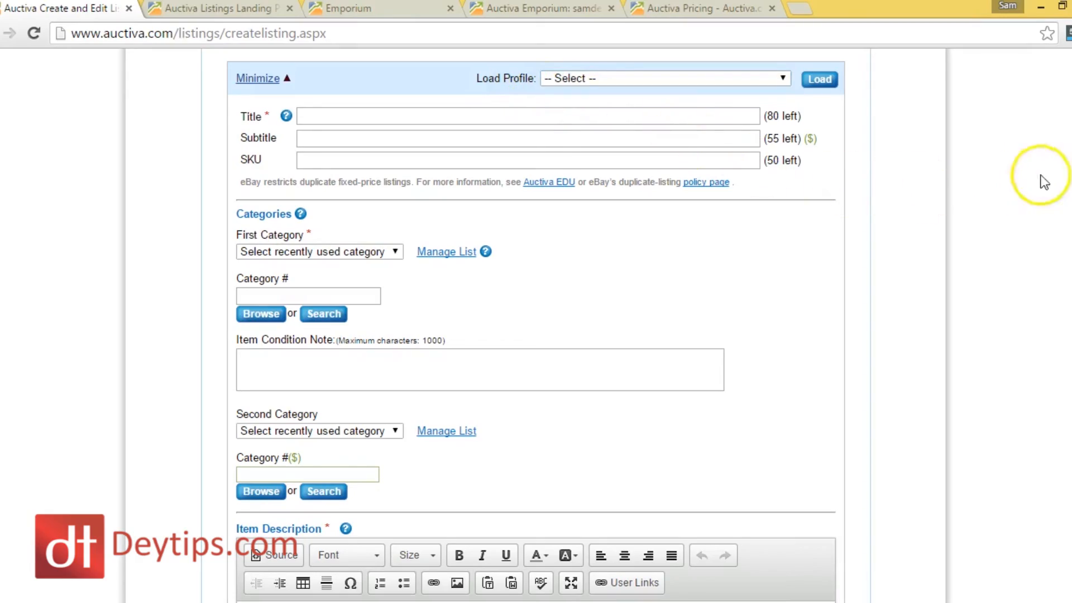
mouse_move(1067, 158)
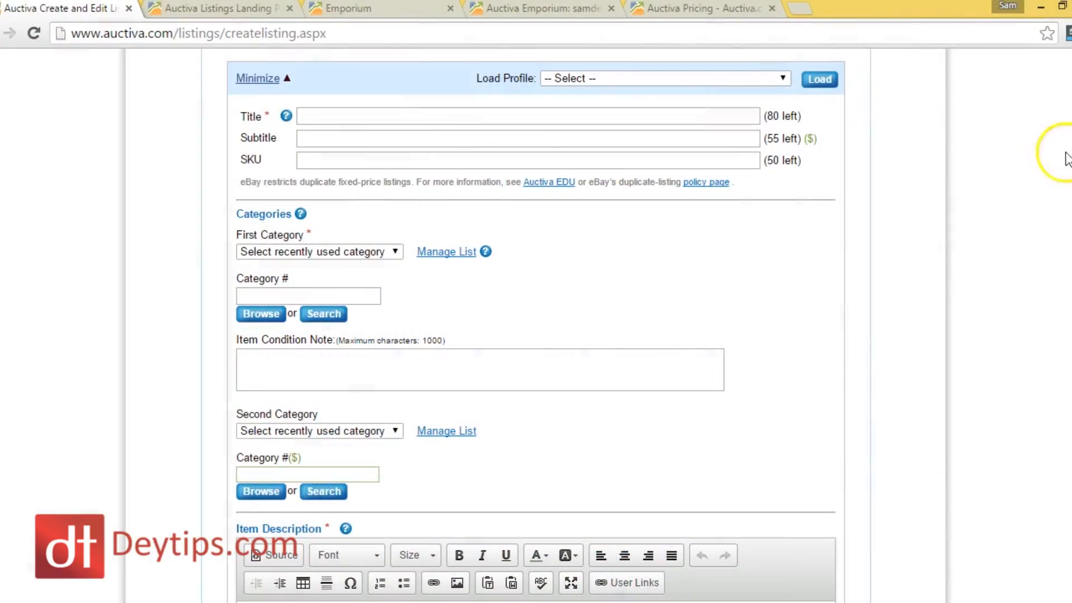
scroll(down, 3)
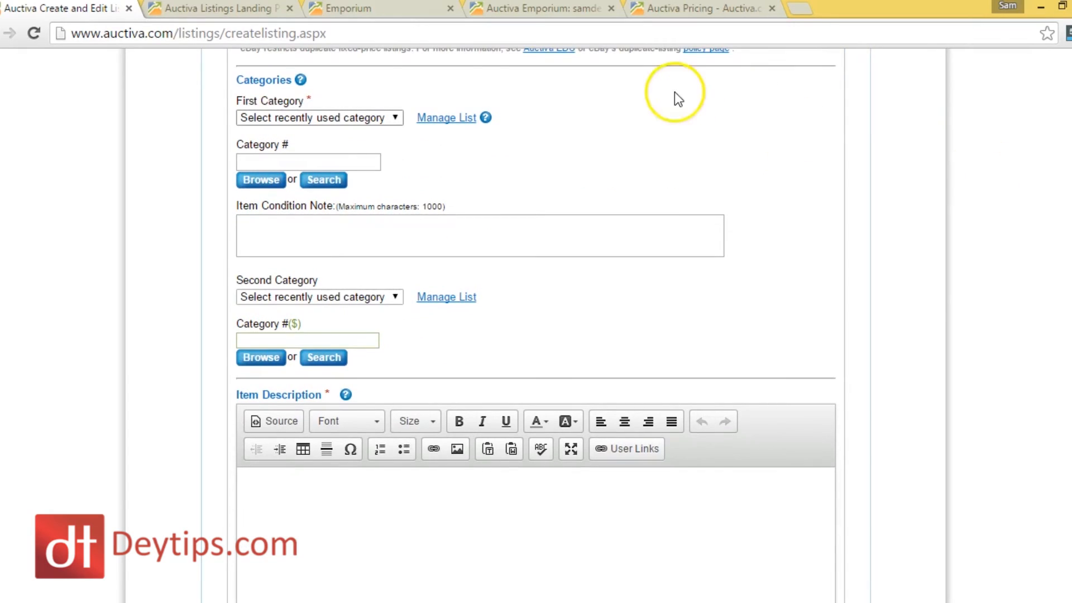
mouse_move(446, 118)
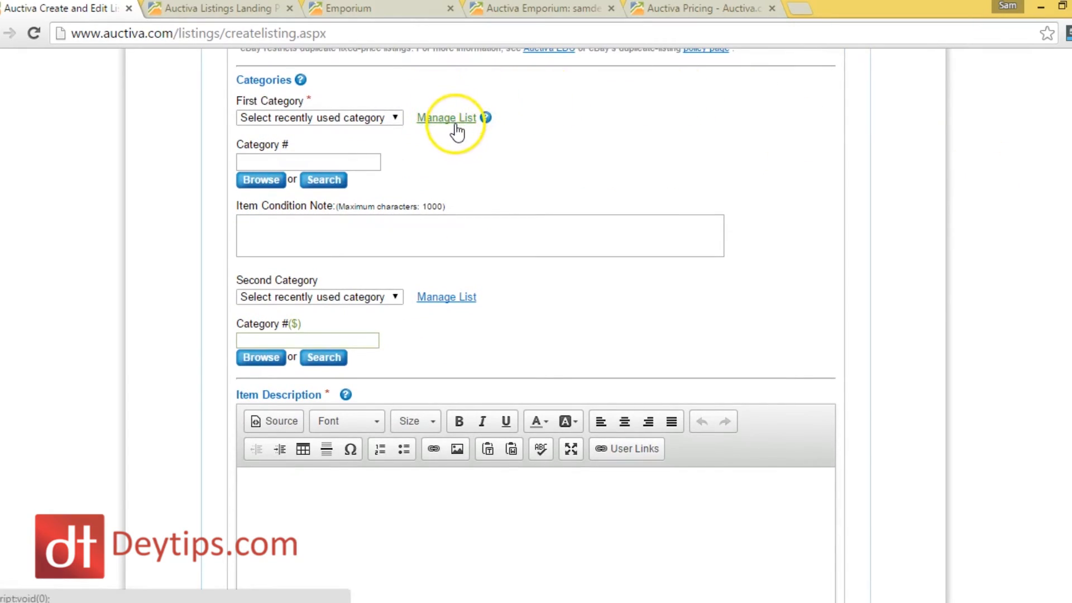
mouse_move(270, 122)
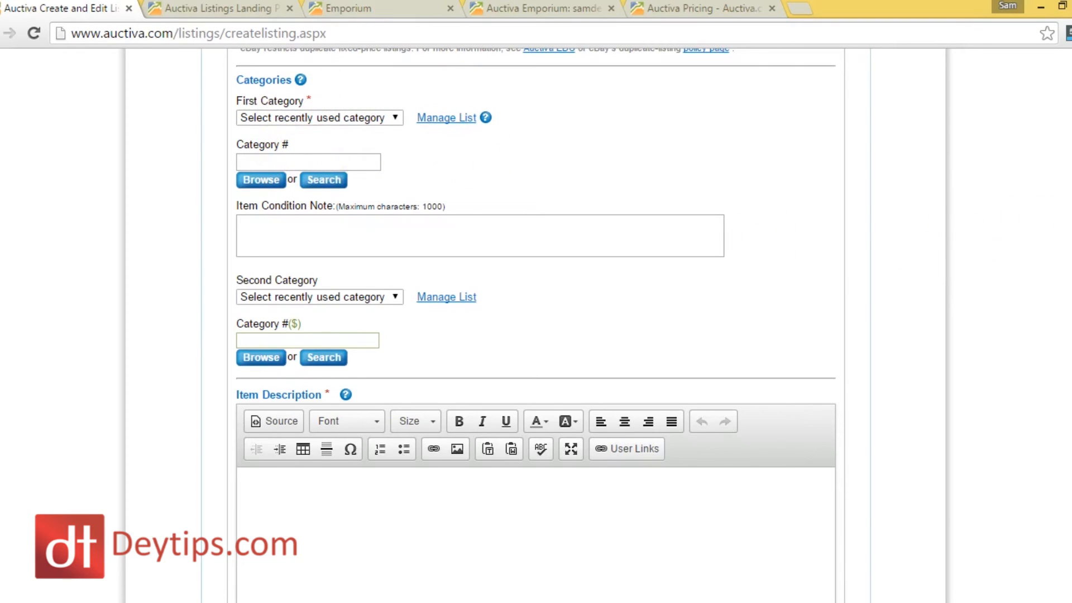
click(364, 120)
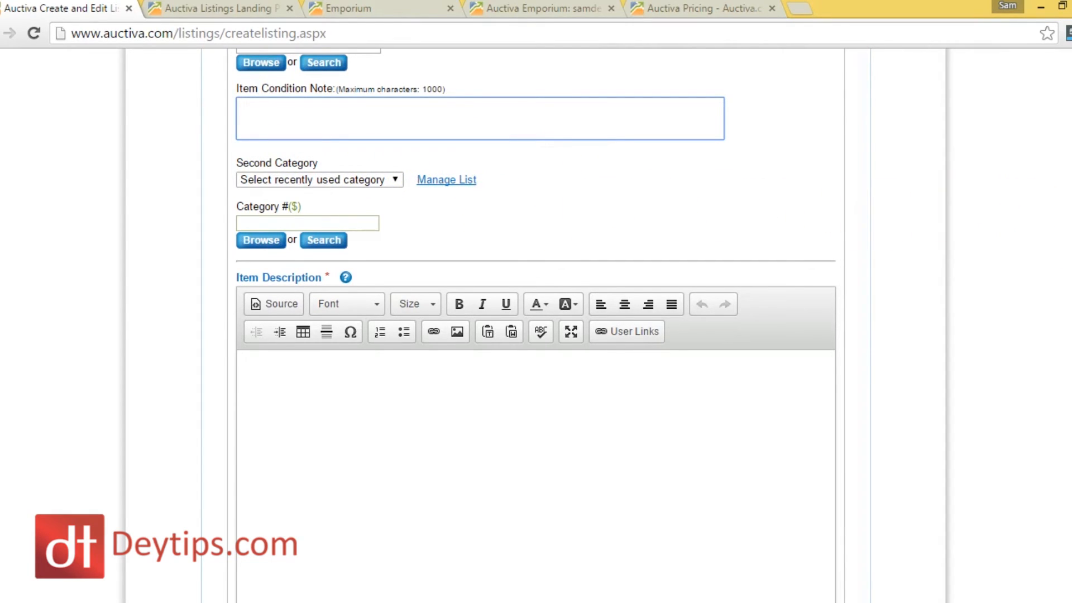
- Type 'title' in the Item Description and format it bold, underlined and red
scroll(down, 3)
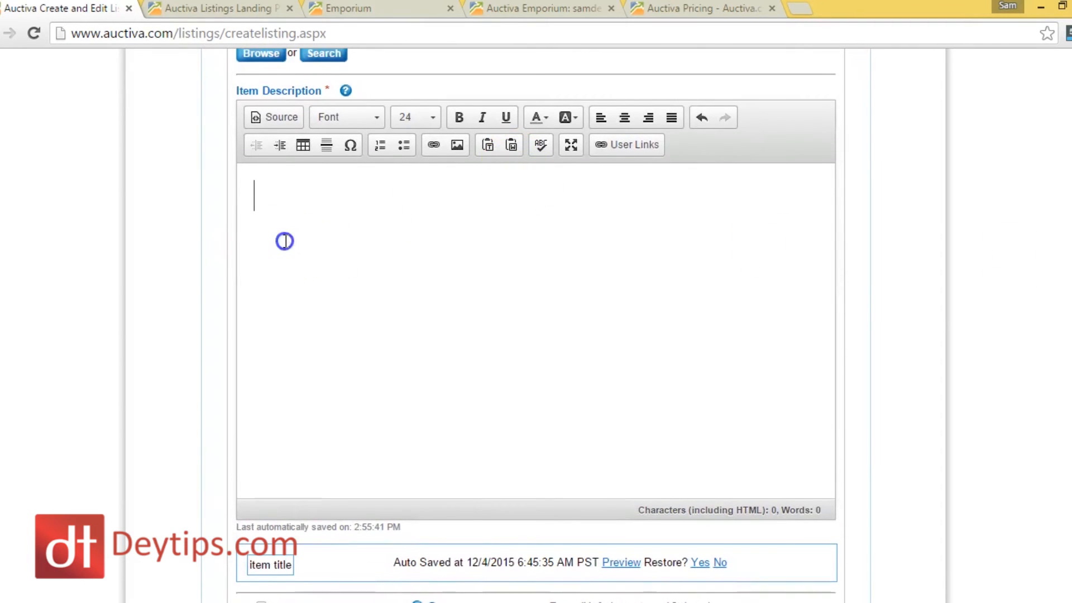
text(t)
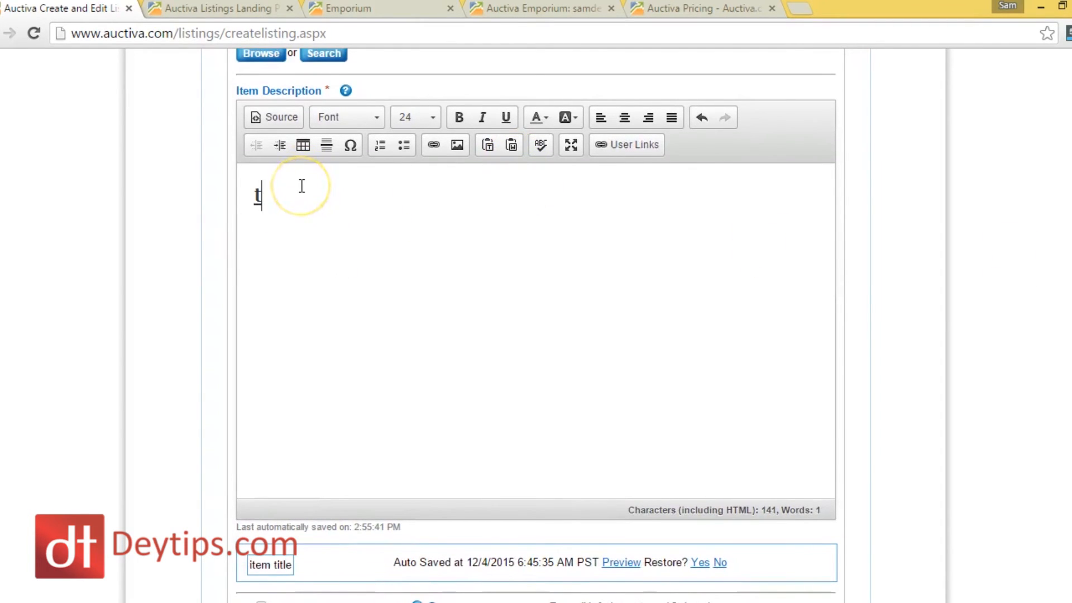
text(ite)
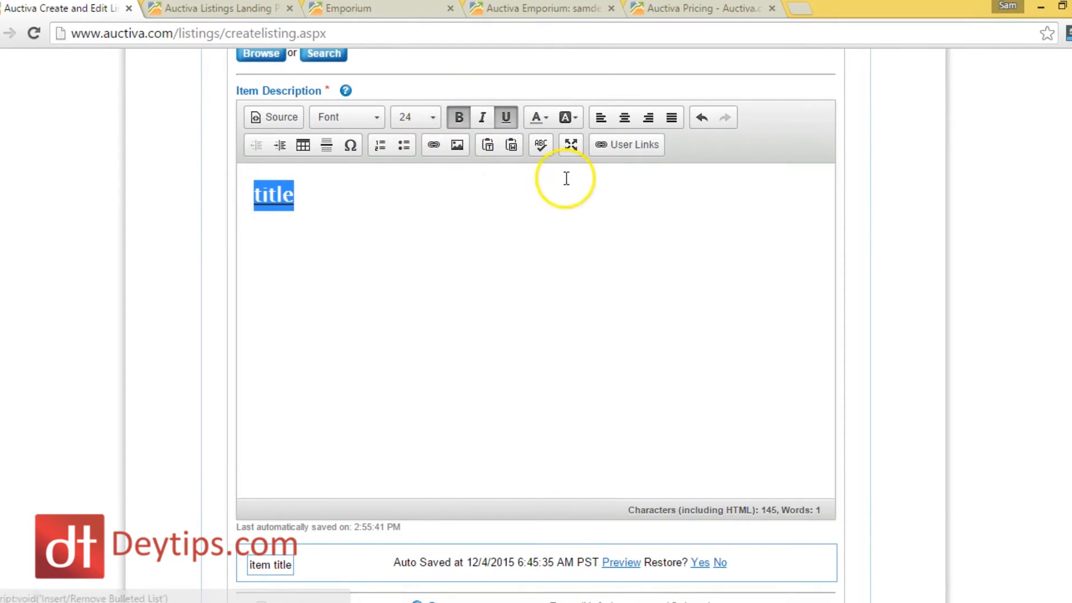
click(533, 117)
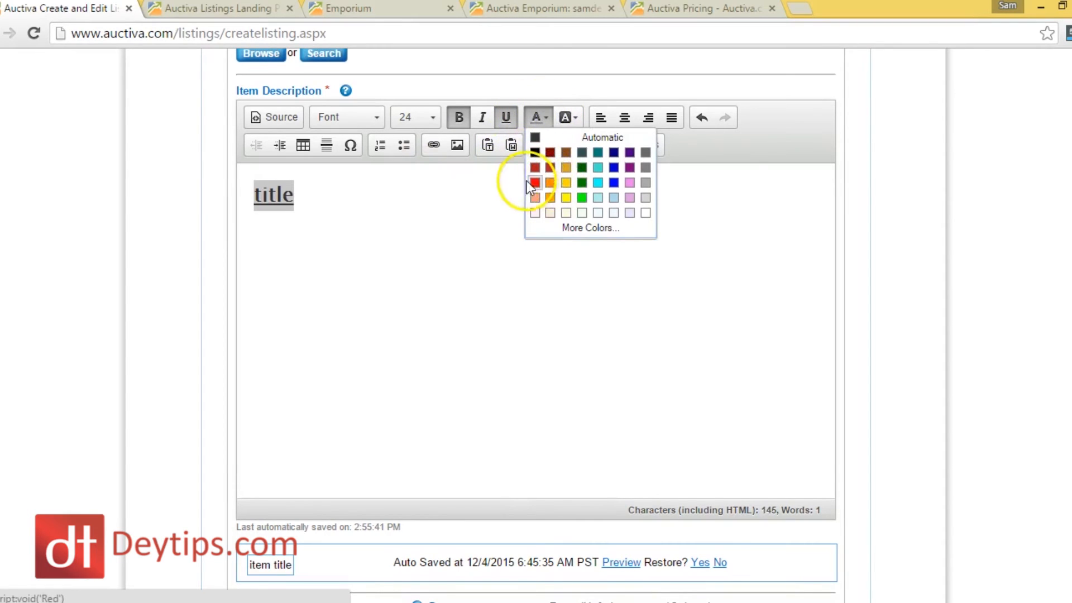
click(536, 181)
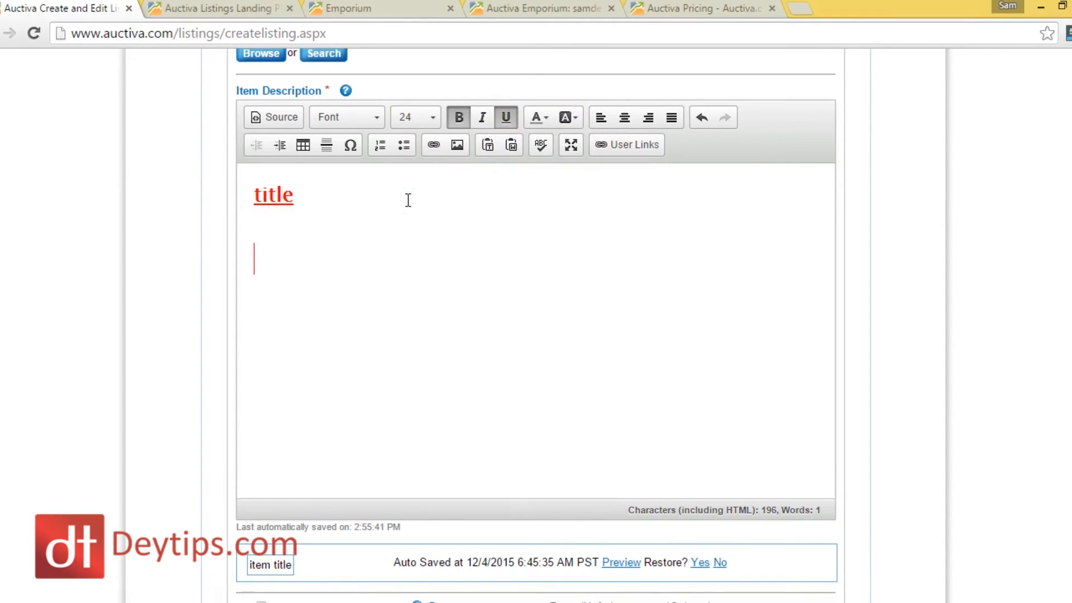
click(457, 145)
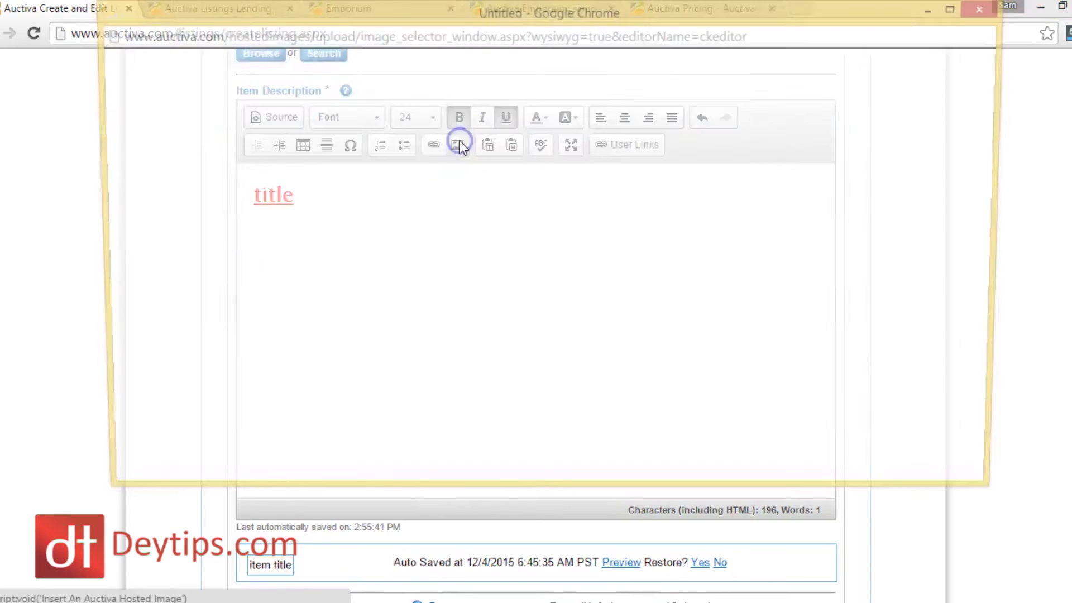
- Insert the 30-Day-Money-Back-Guarantee badge into the description and set its width to 300
click(459, 145)
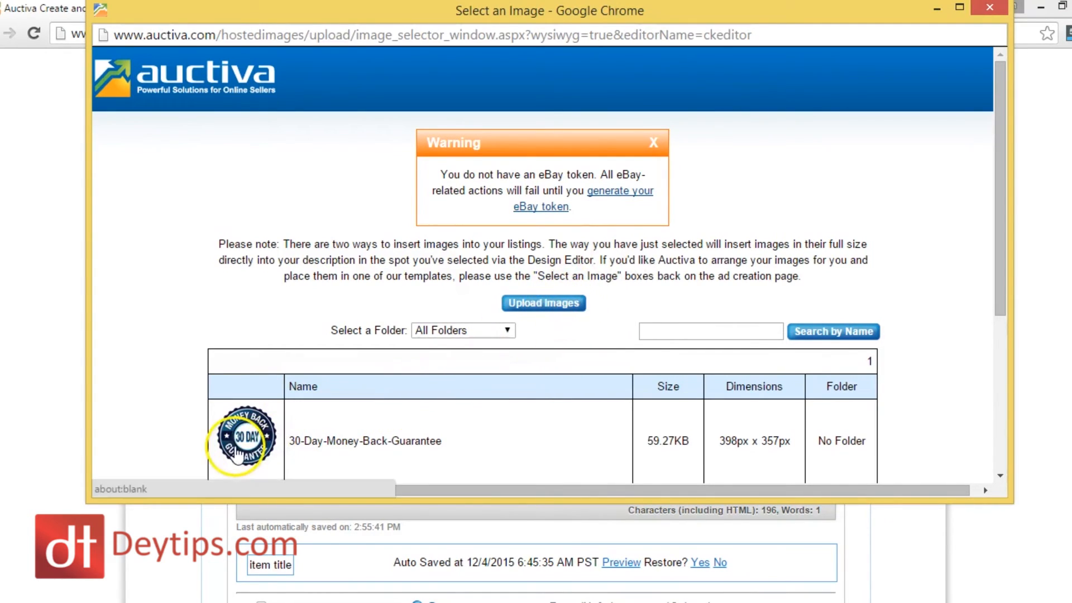
scroll(down, 3)
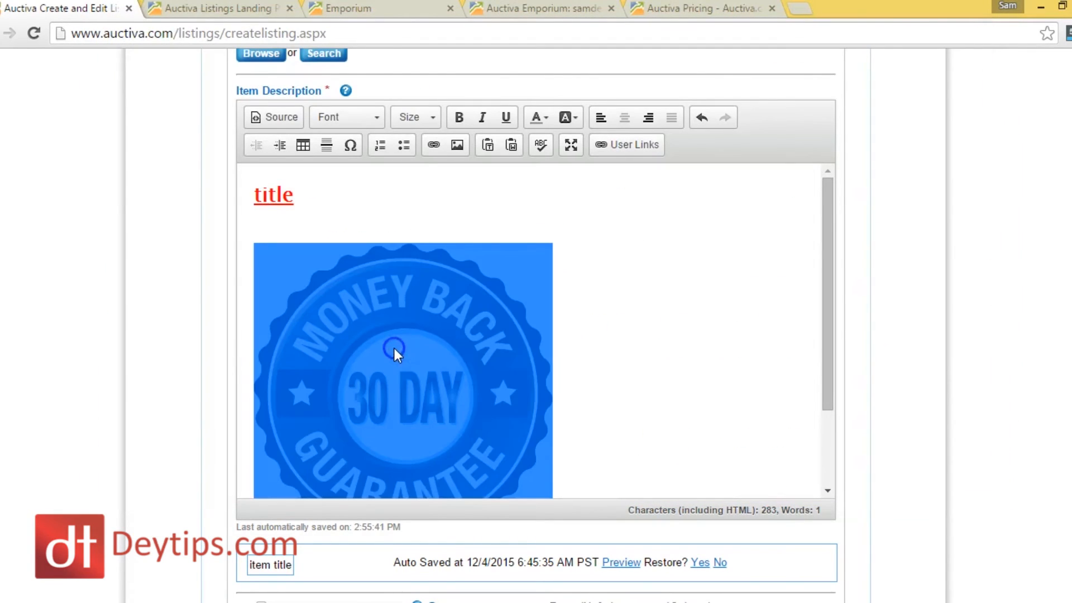
double_click(391, 350)
text(300)
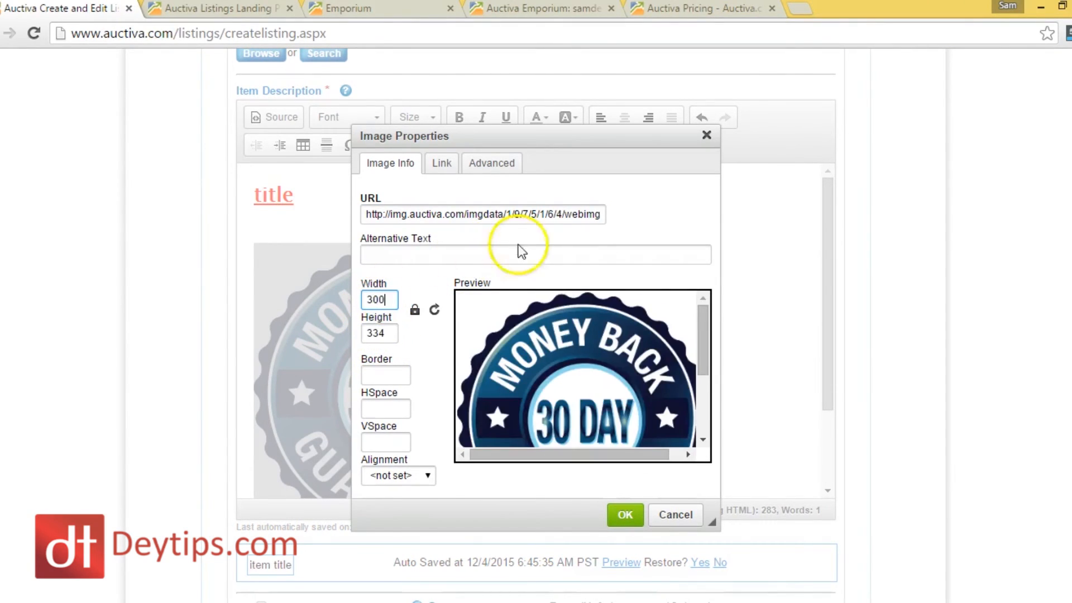
click(625, 514)
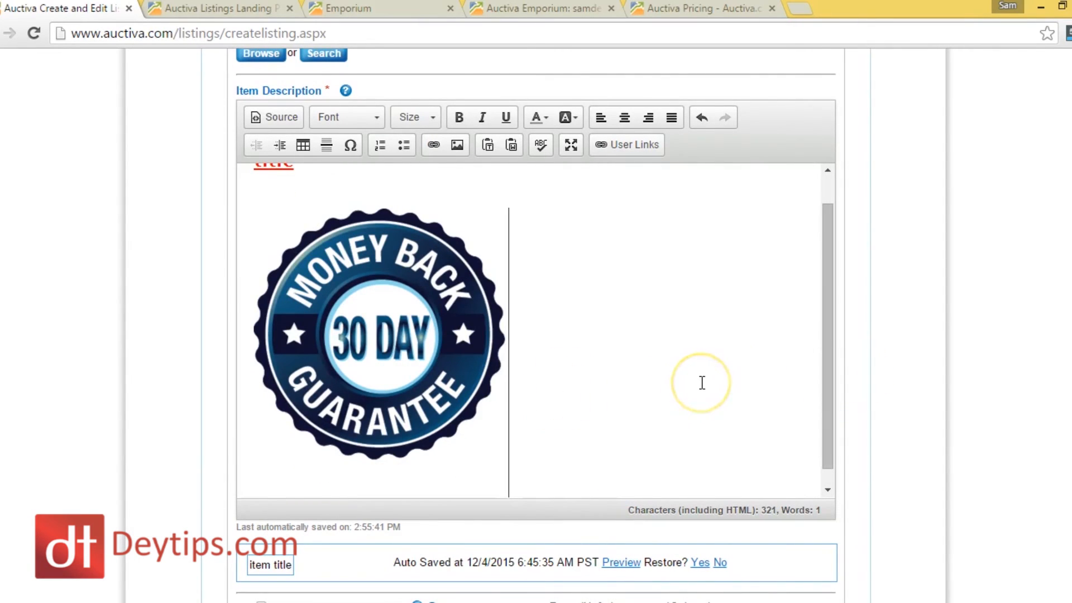
text(ehorhvheoruvh oiehrvho)
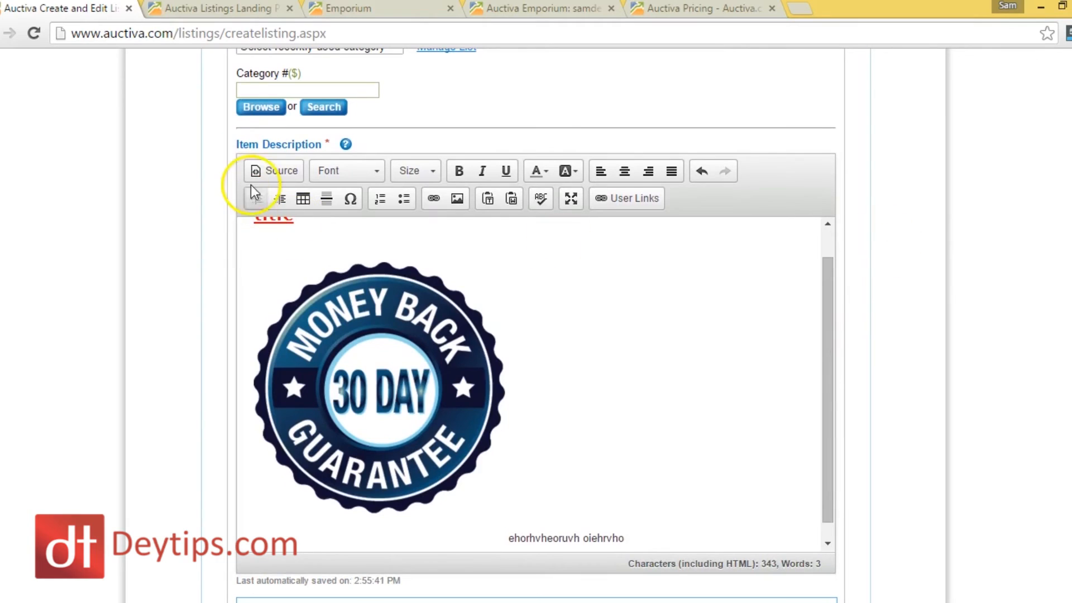
mouse_move(270, 170)
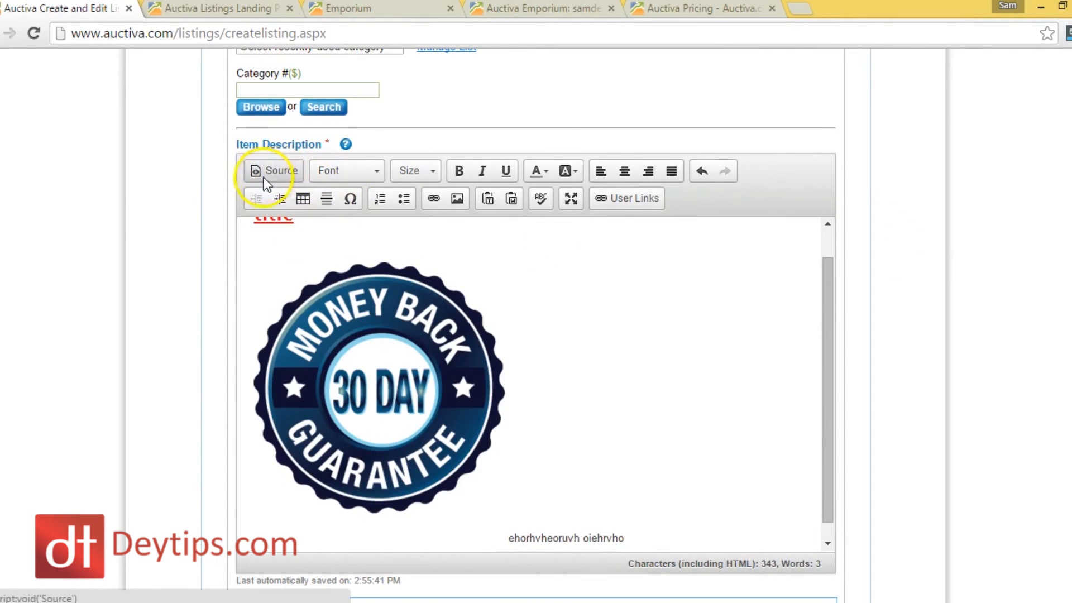
click(274, 171)
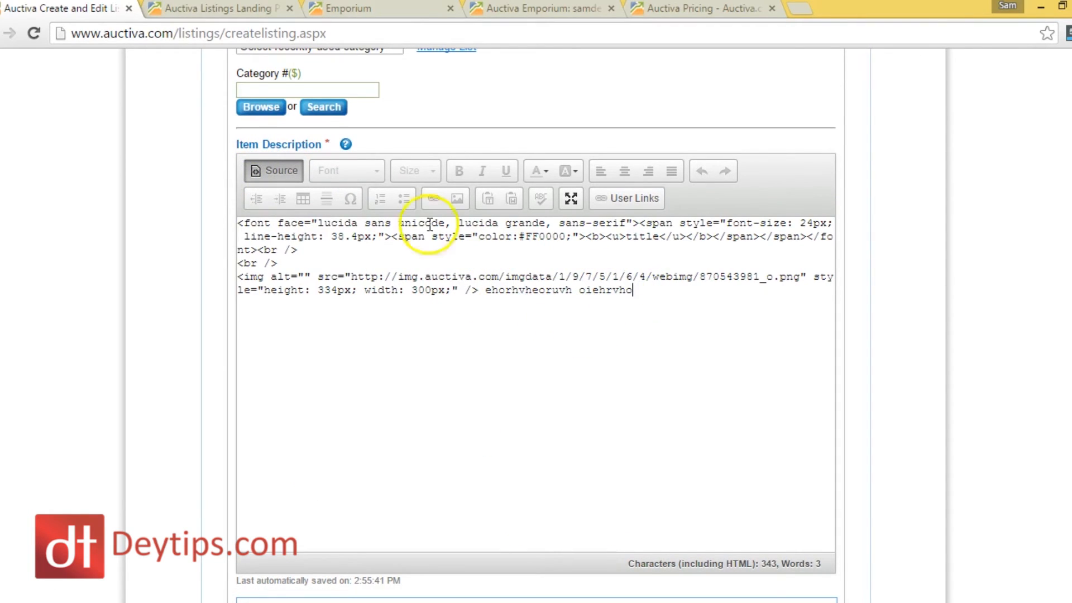
click(273, 171)
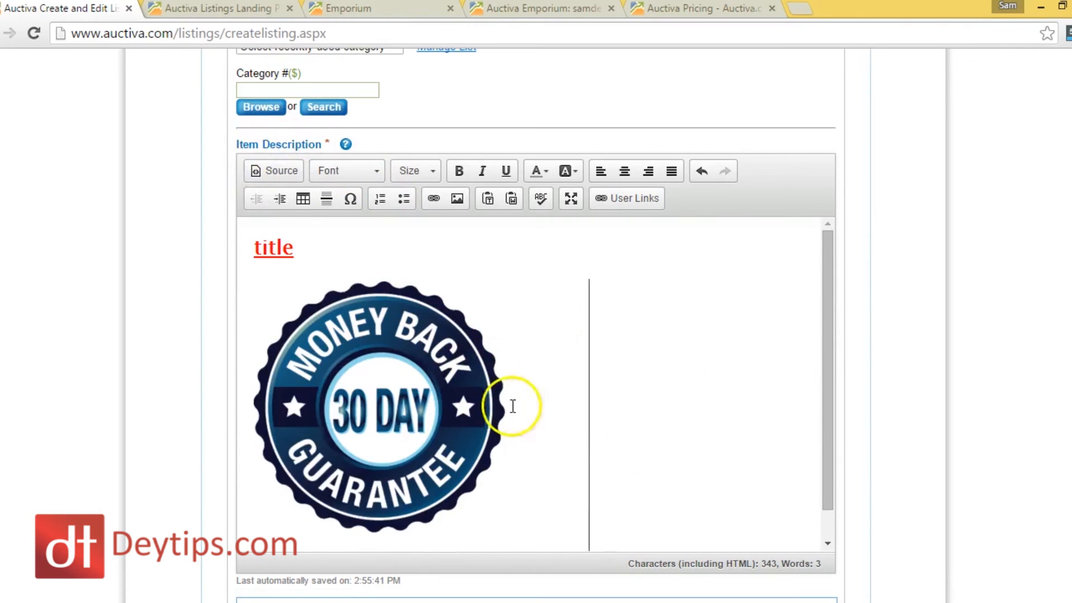
scroll(down, 3)
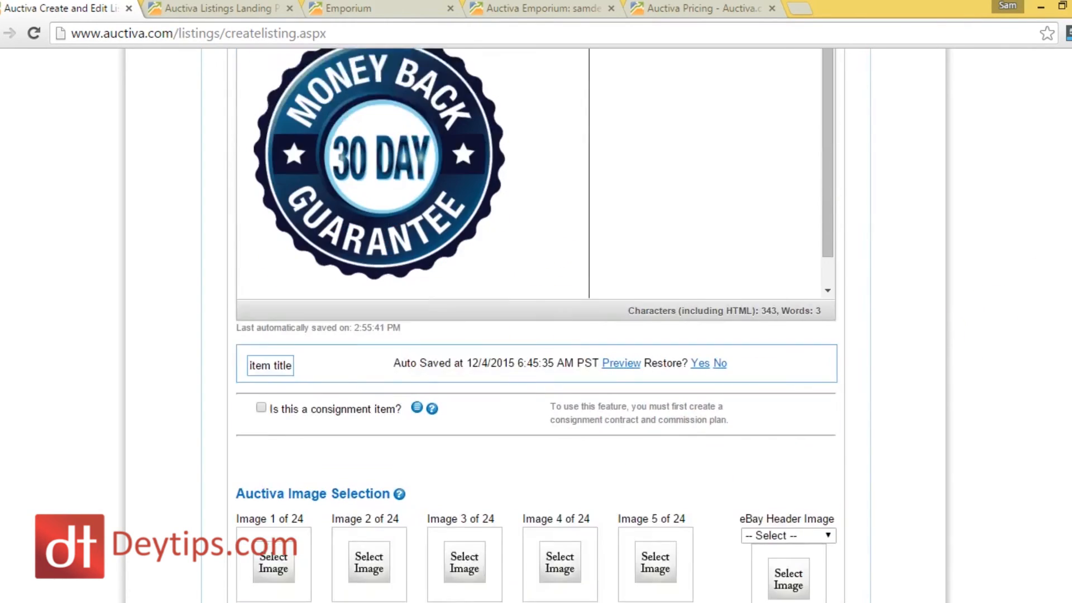
scroll(down, 3)
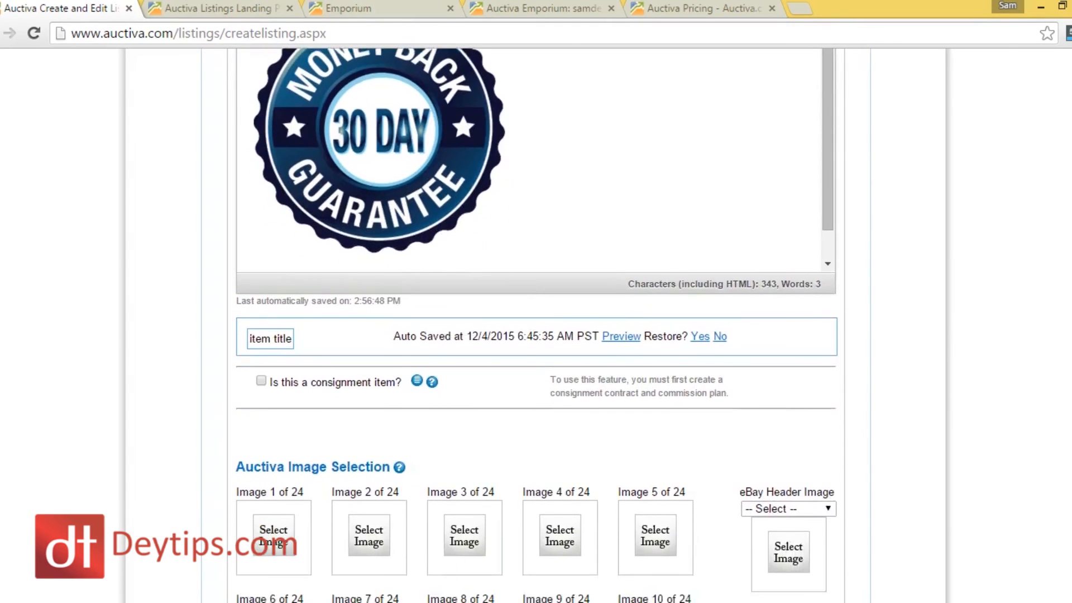
scroll(down, 3)
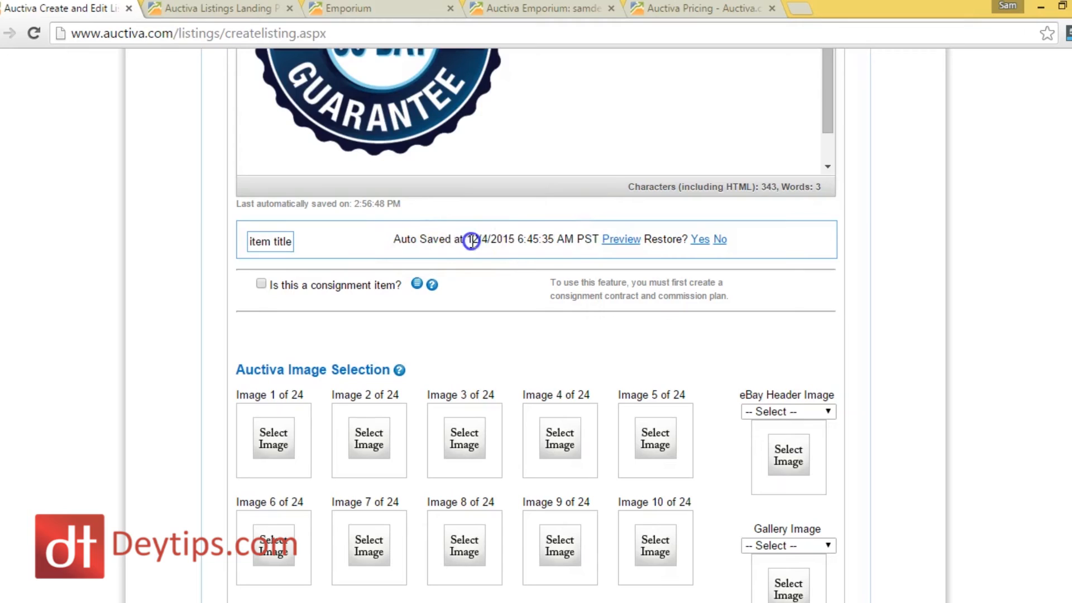
drag(472, 238, 547, 238)
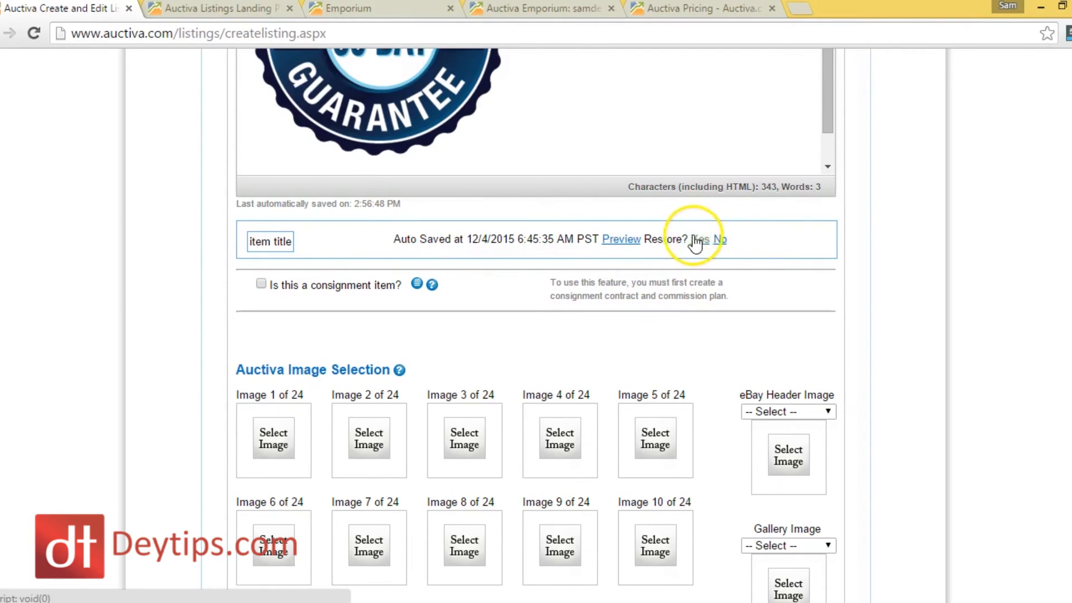
mouse_move(1025, 324)
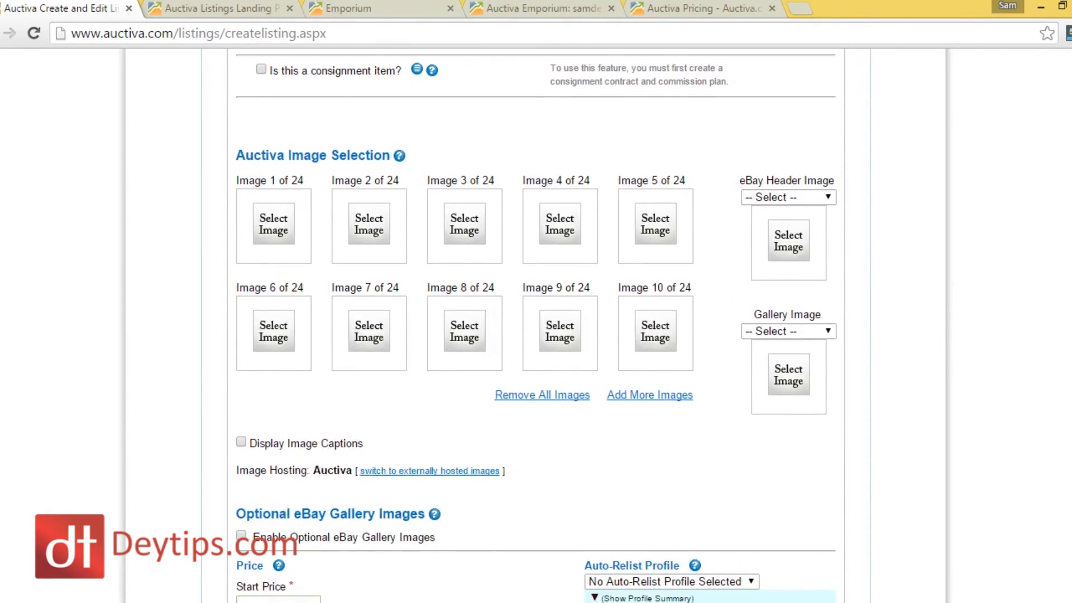
click(273, 226)
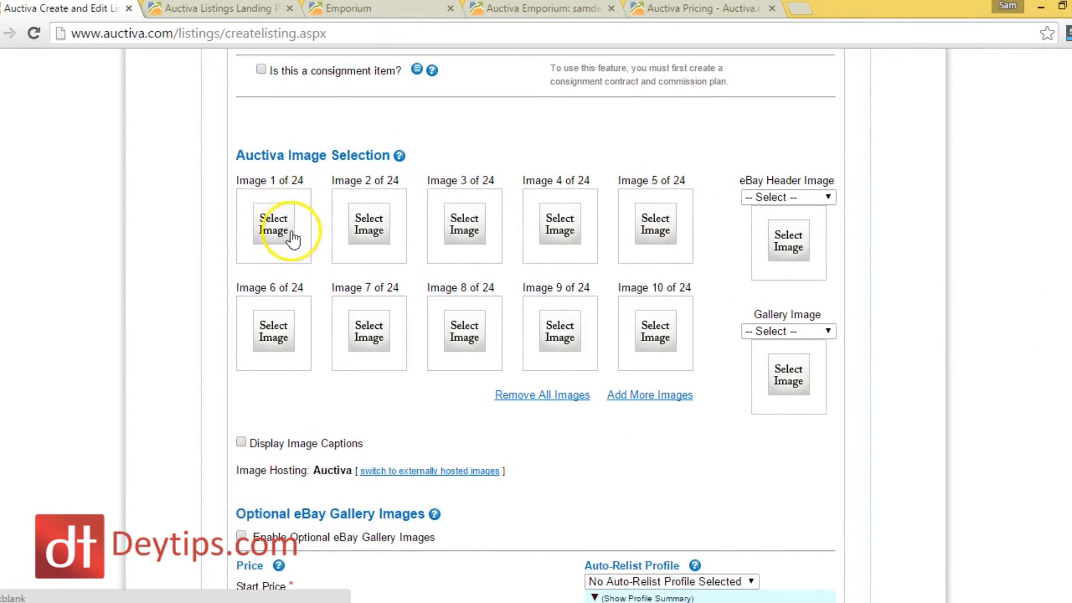
- Pick the money-back badge and two ebook covers as the listing's hosted images
click(273, 224)
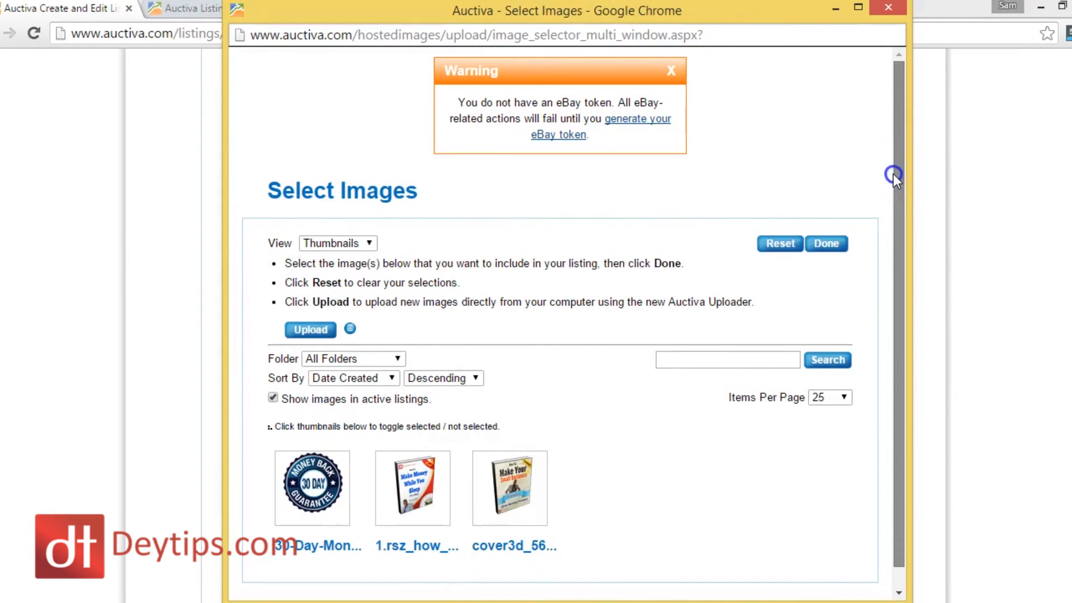
scroll(down, 3)
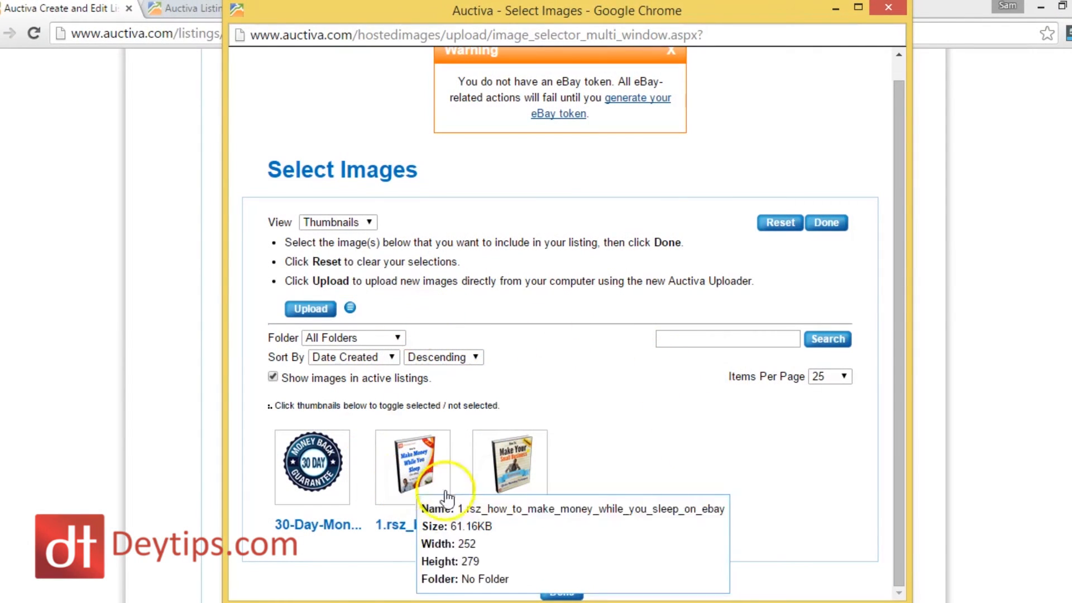
mouse_move(623, 352)
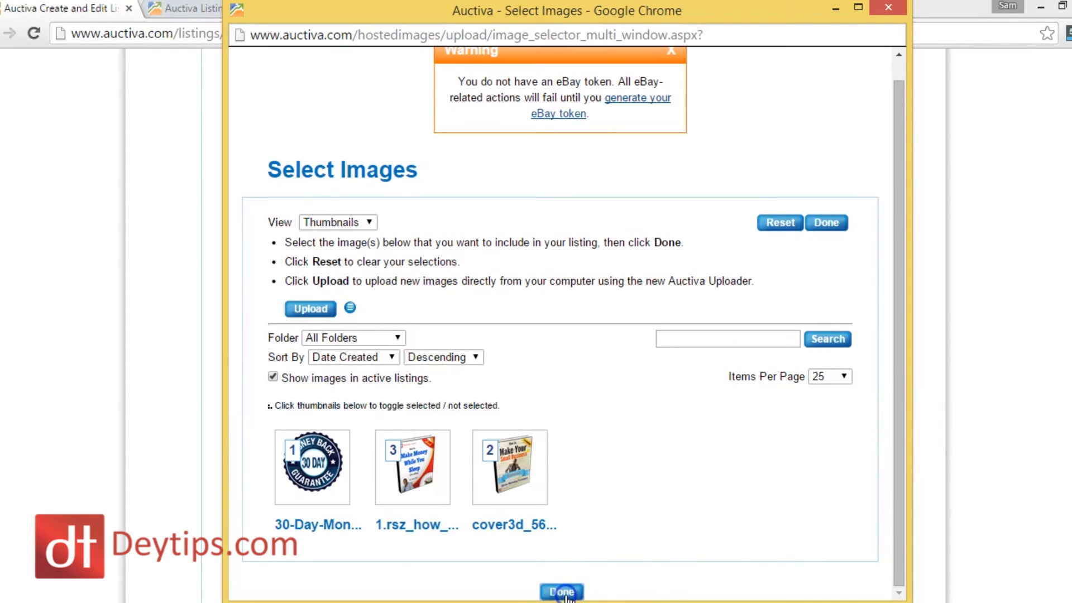
click(561, 590)
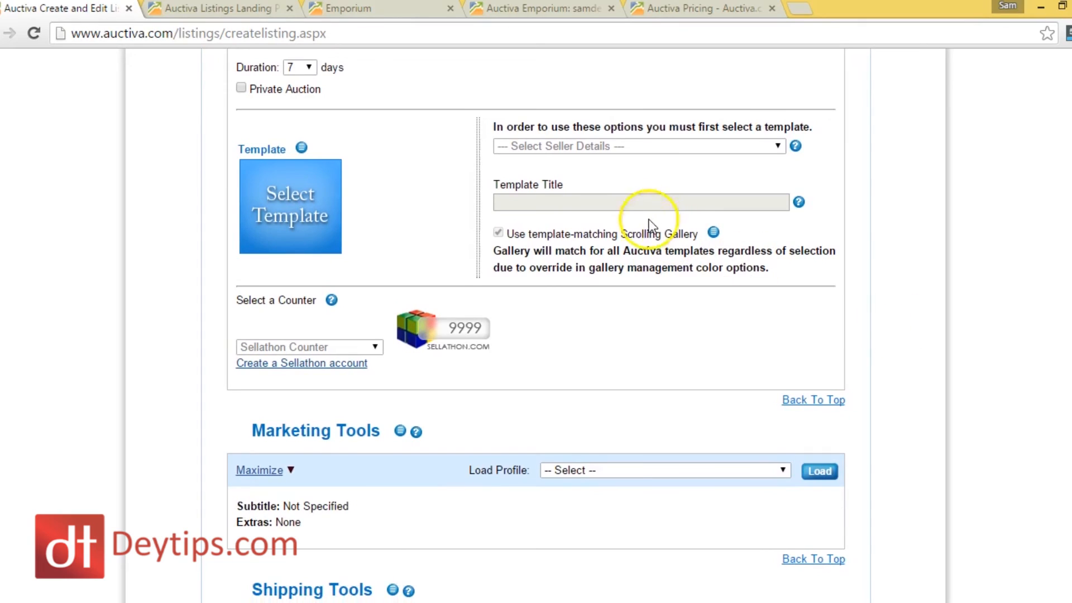
click(289, 206)
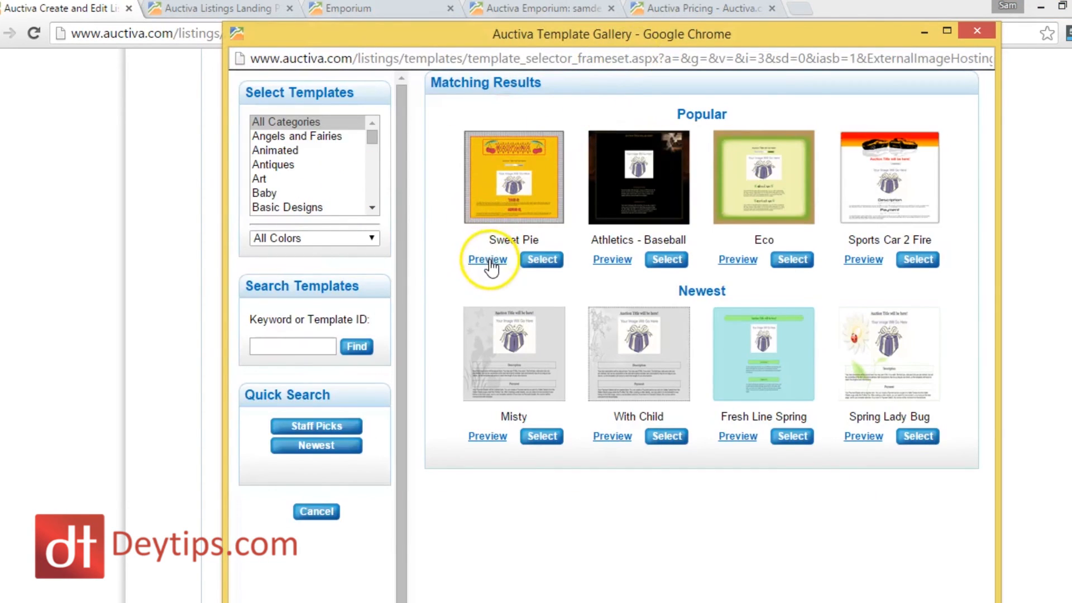
click(487, 259)
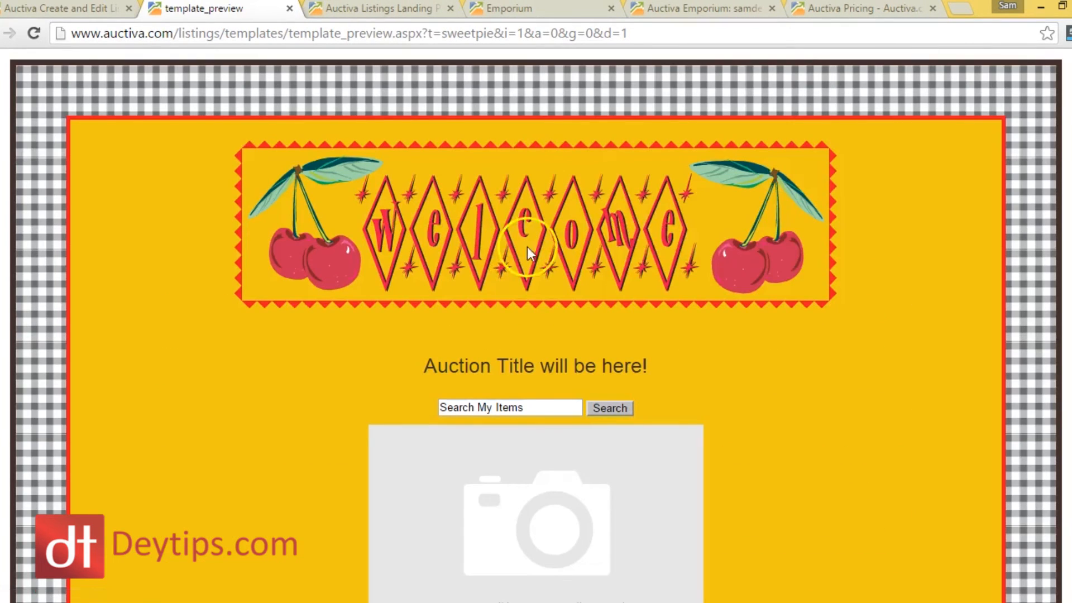
scroll(down, 3)
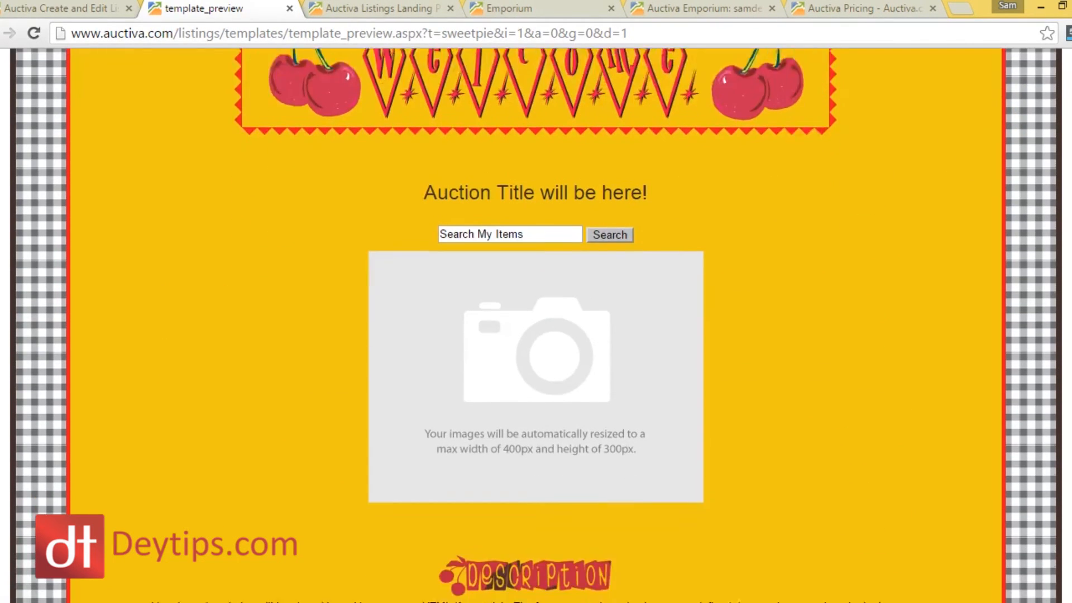
scroll(down, 3)
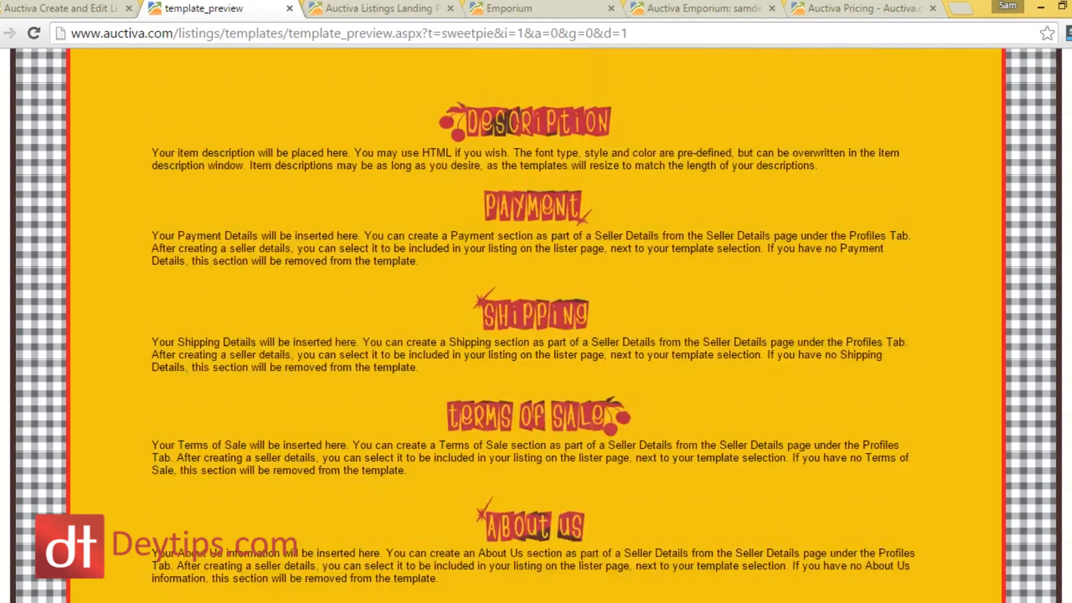
scroll(up, 3)
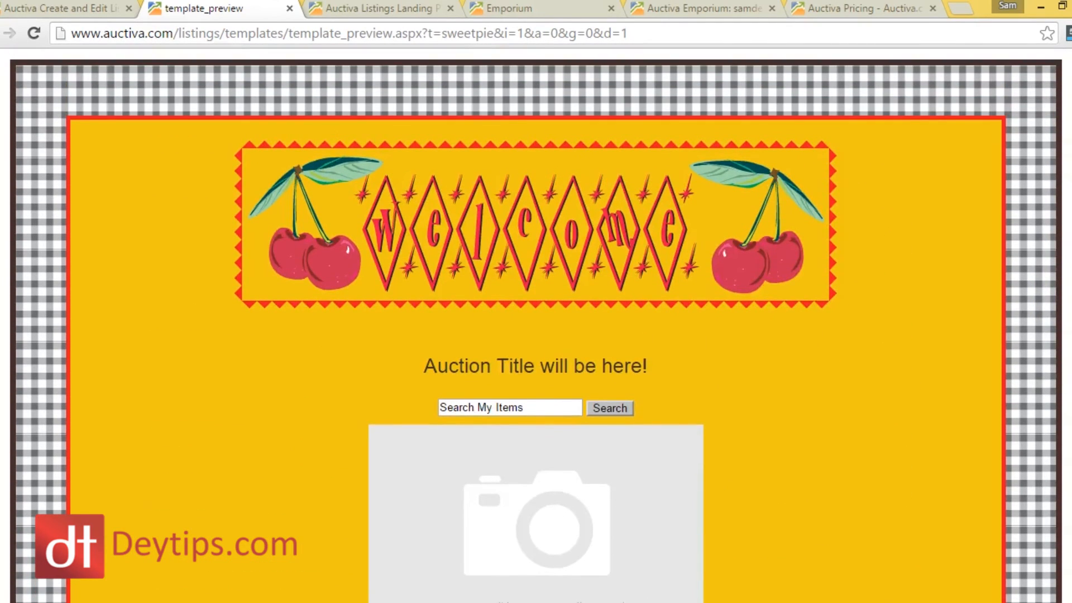
scroll(down, 3)
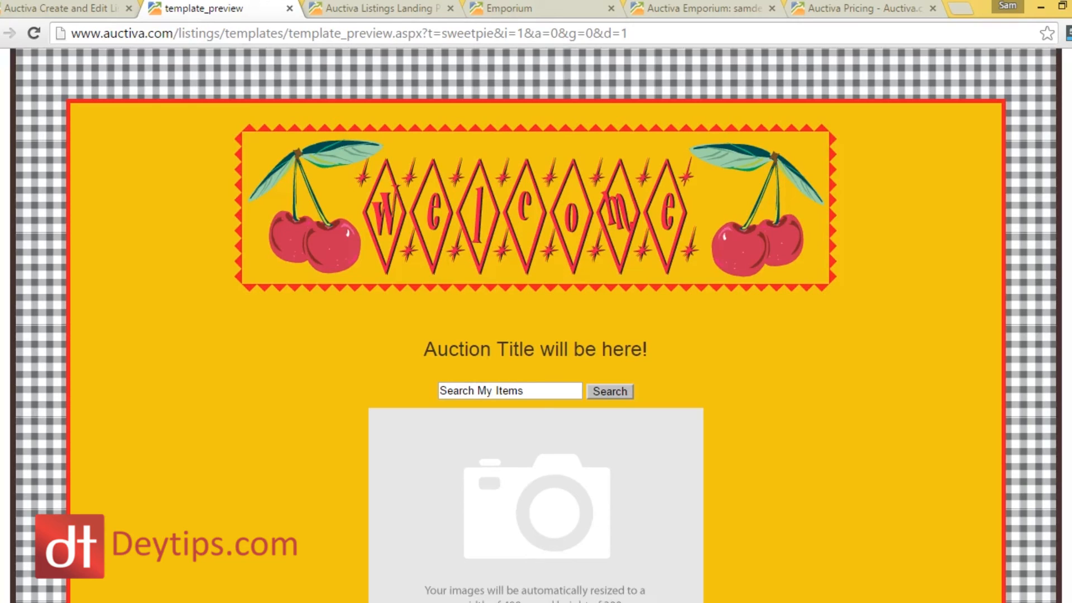
scroll(down, 3)
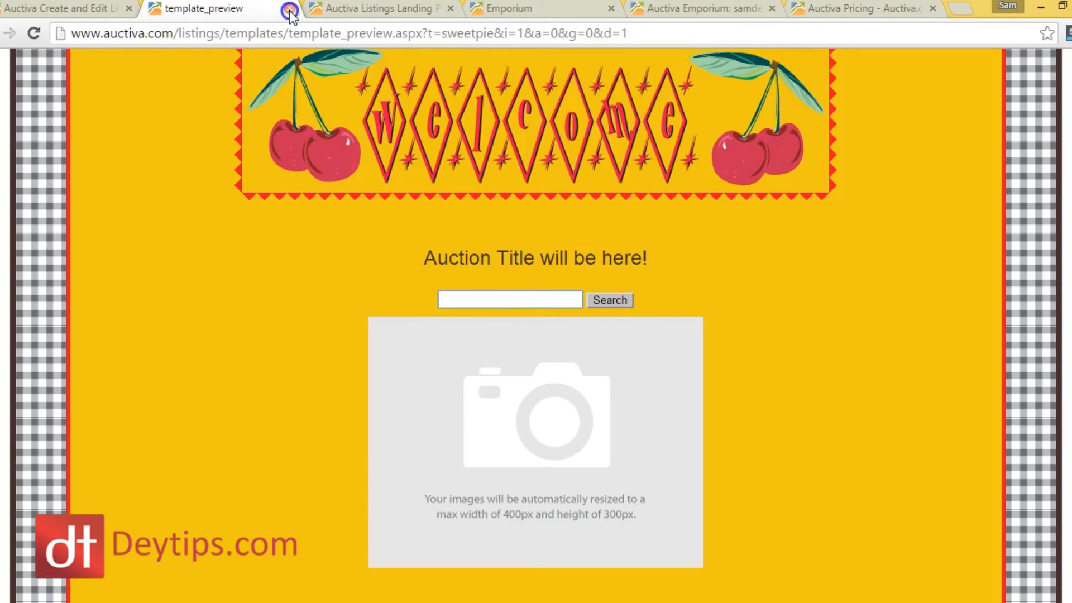
click(286, 9)
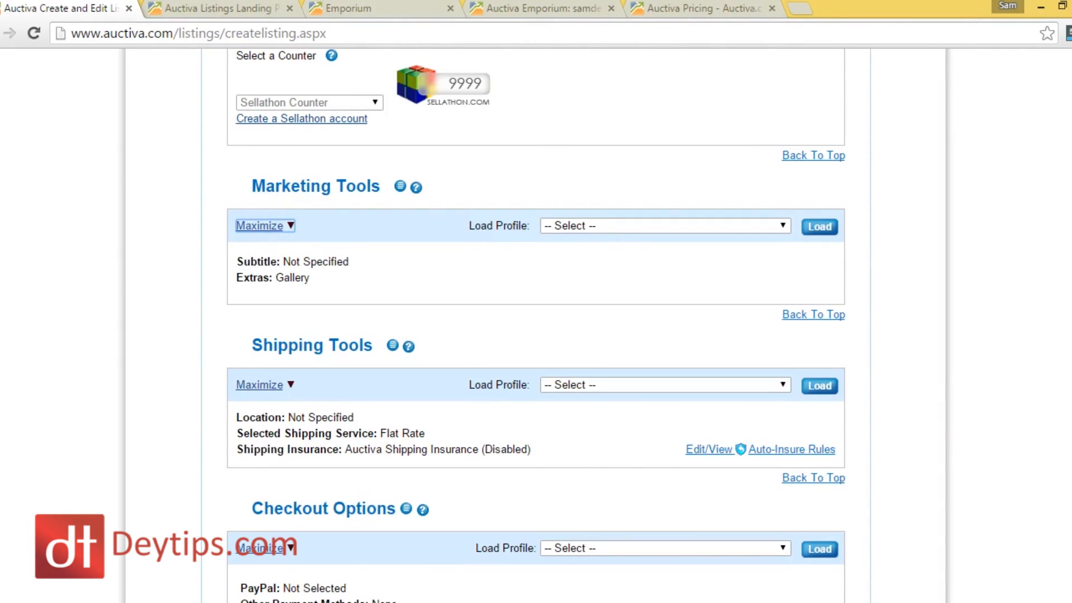
scroll(down, 3)
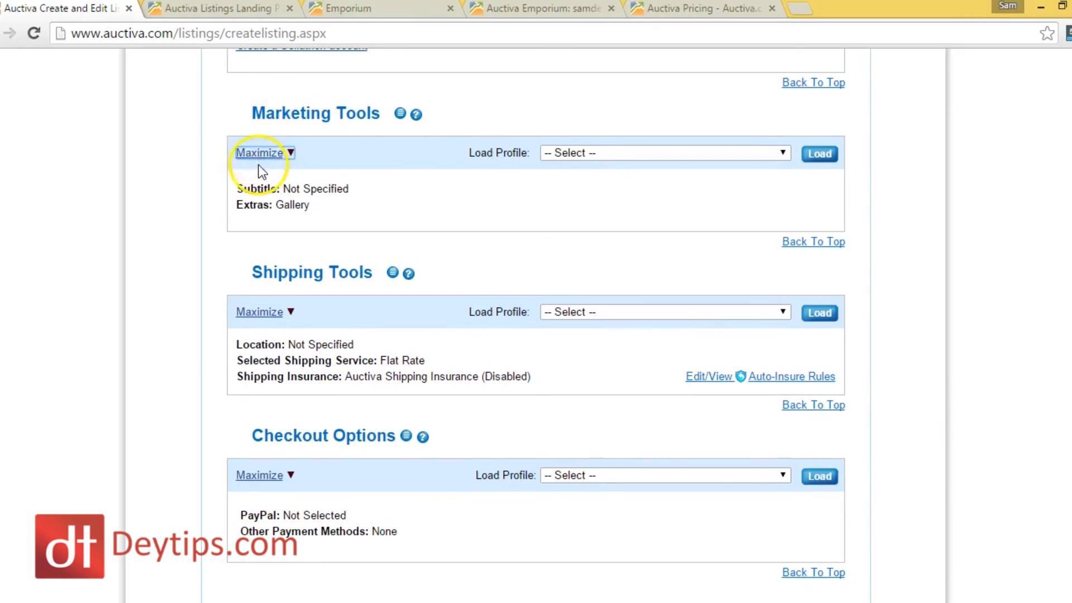
click(260, 153)
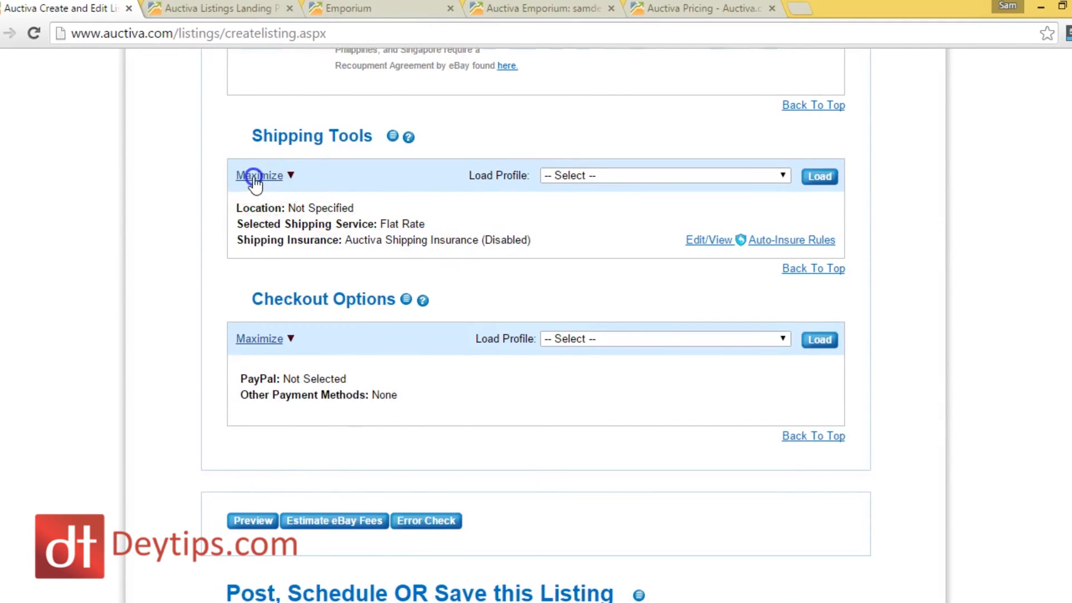
click(259, 176)
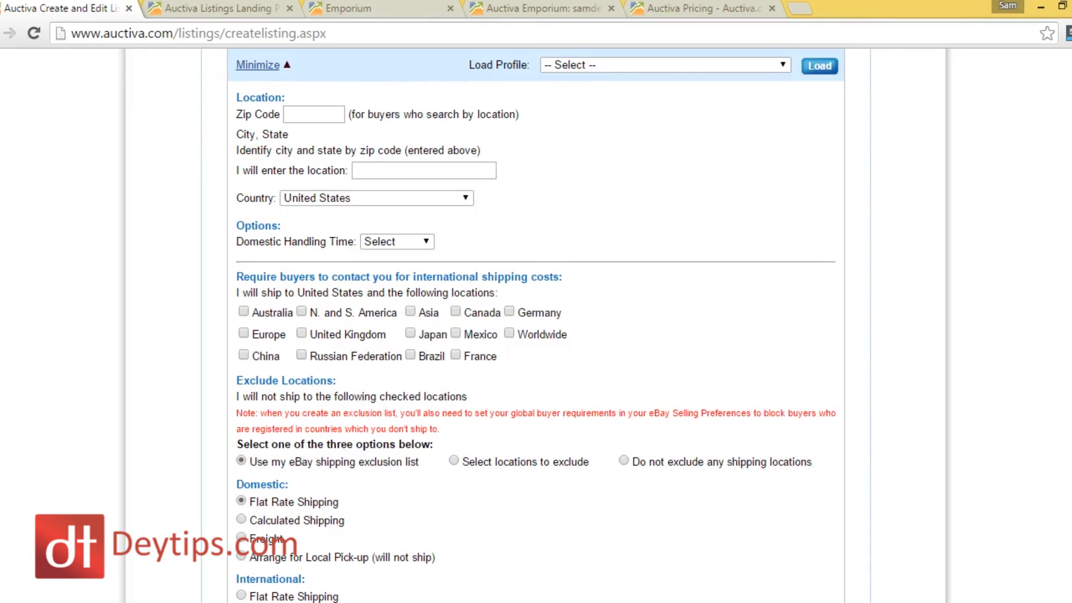
scroll(up, 3)
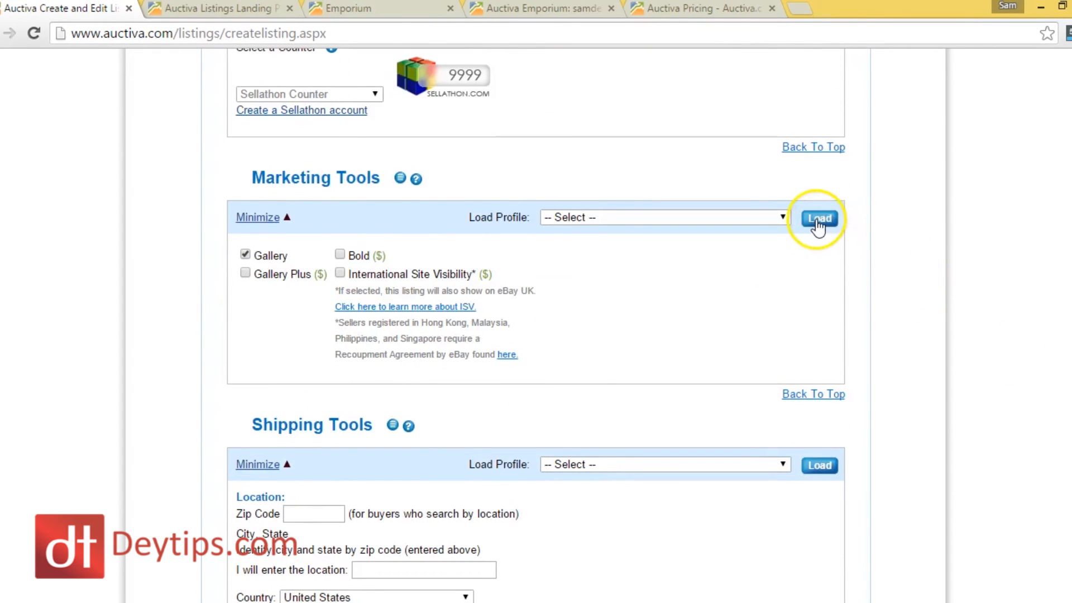
mouse_move(619, 193)
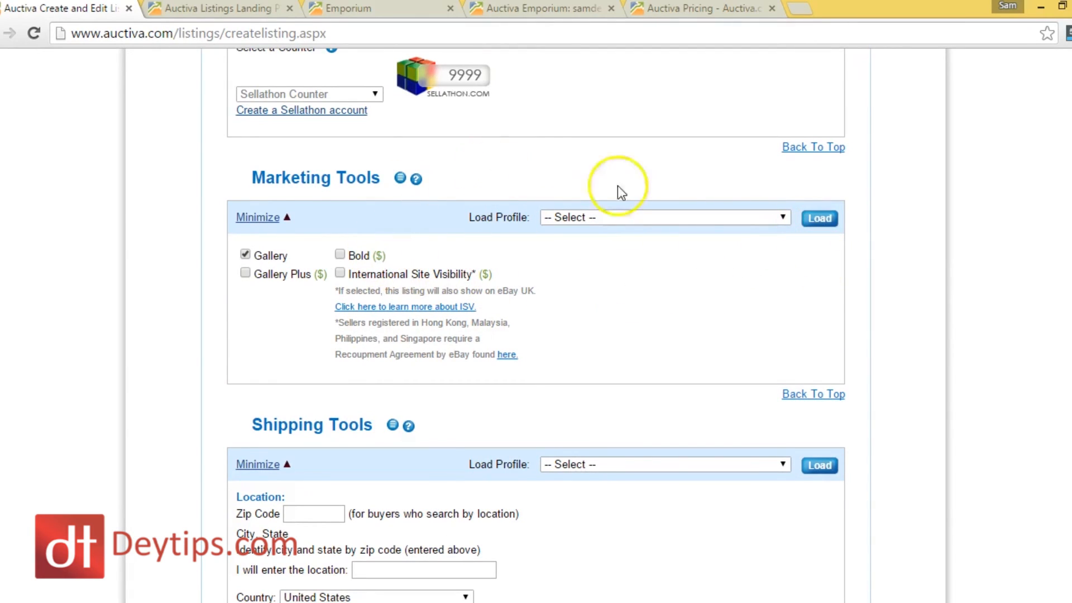
mouse_move(561, 325)
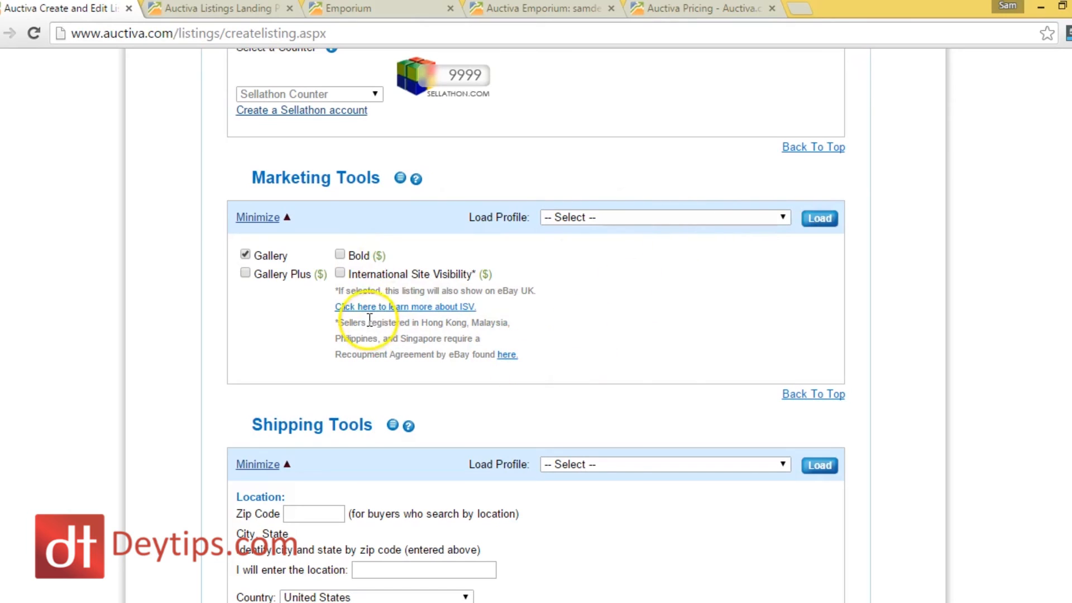
mouse_move(566, 325)
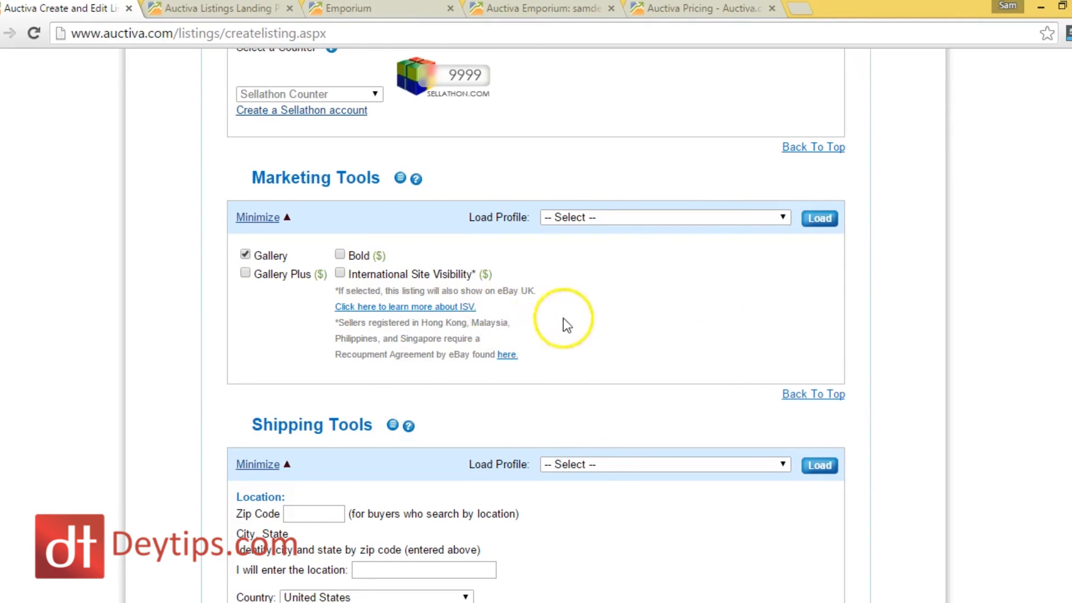
scroll(down, 3)
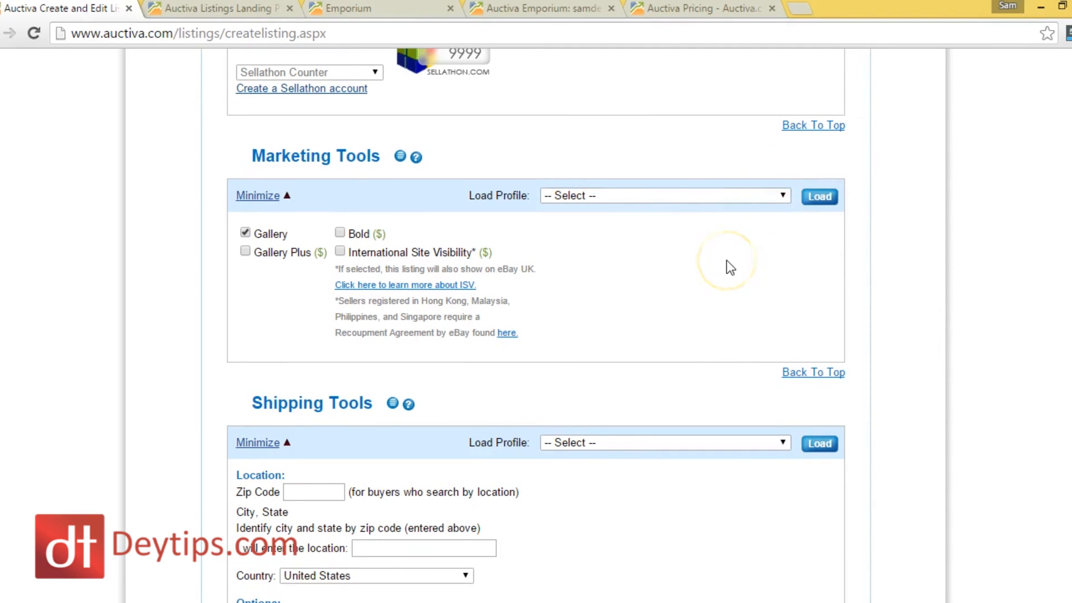
scroll(down, 3)
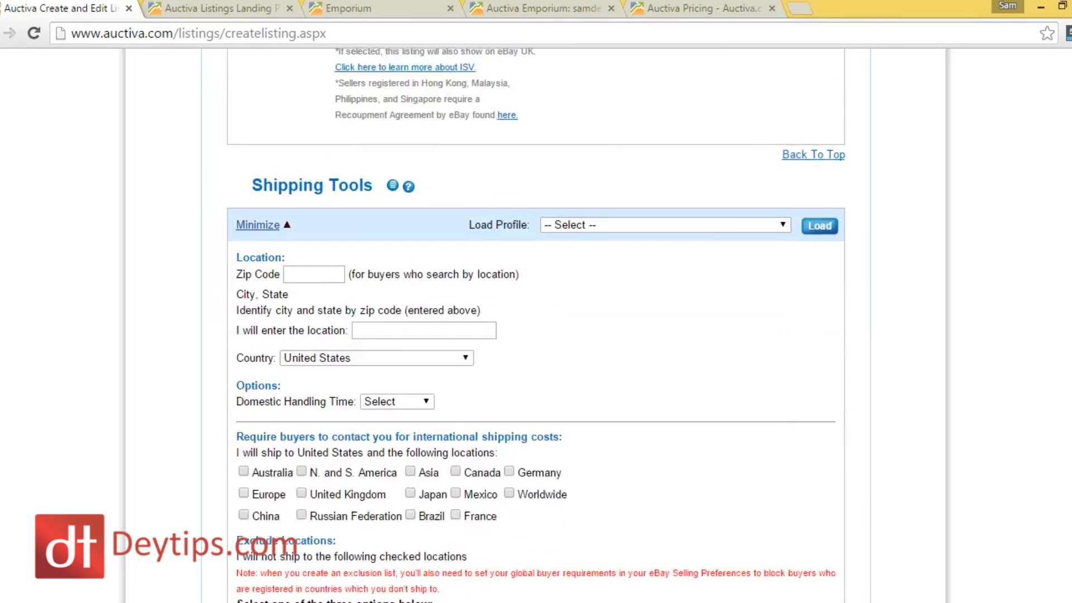
scroll(down, 3)
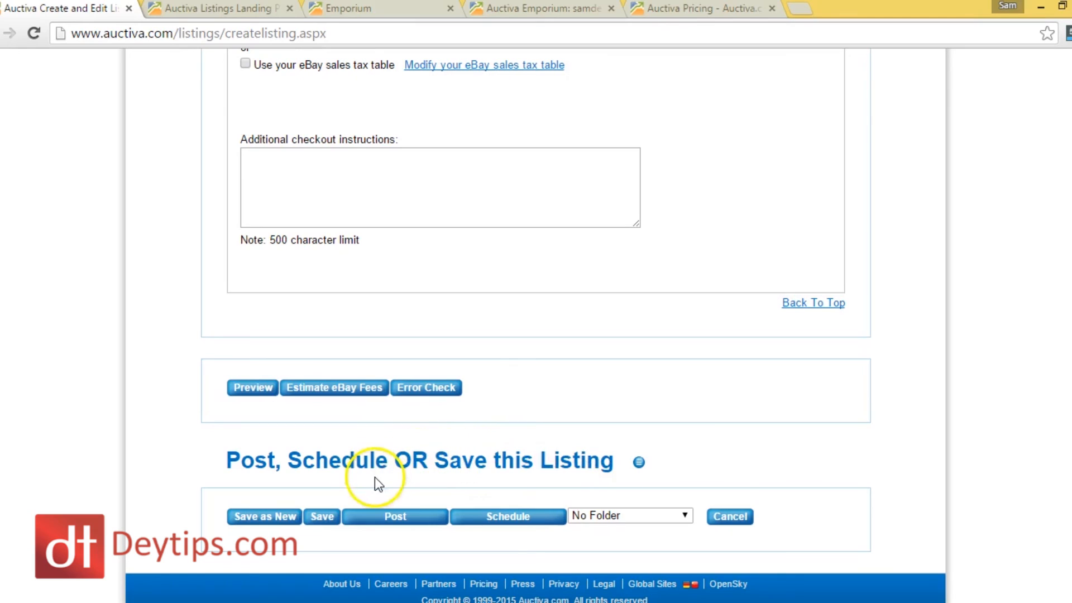
mouse_move(265, 517)
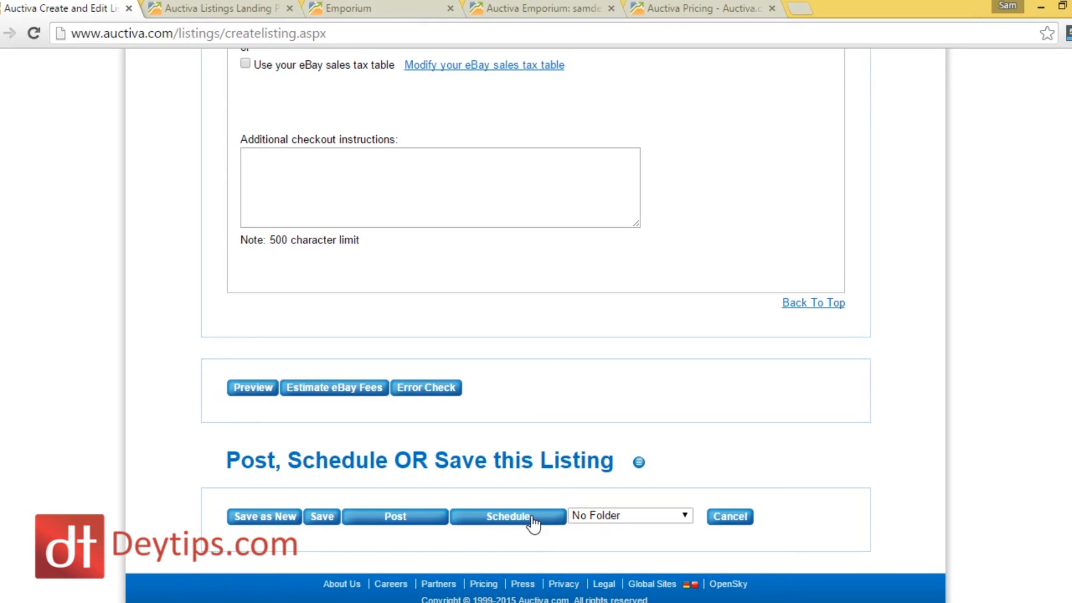
- Switch to the Emporium tab to show the Auctiva Stores menu
click(625, 122)
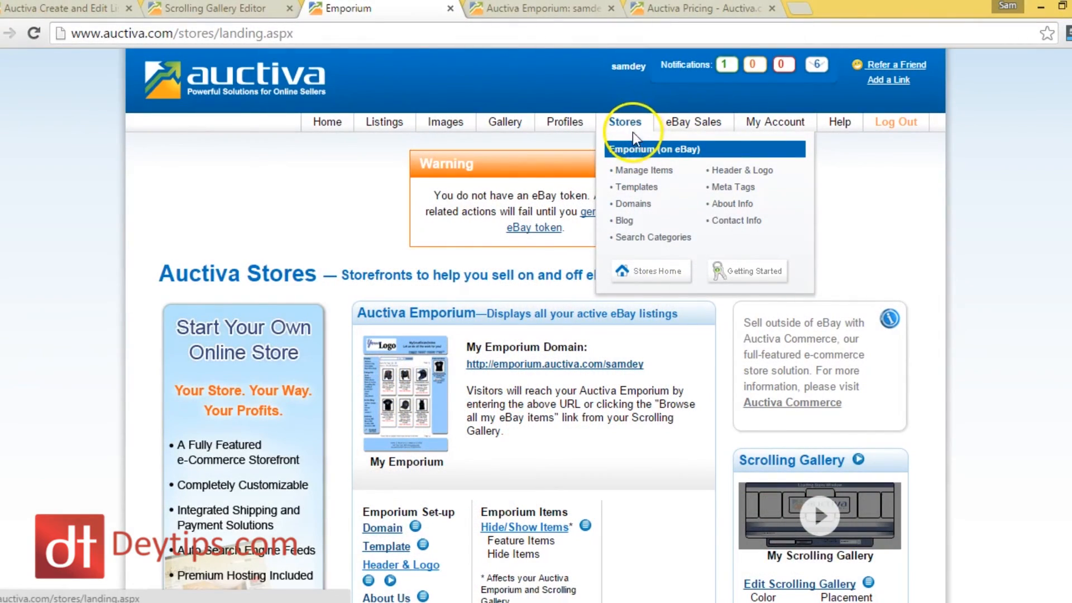
mouse_move(638, 282)
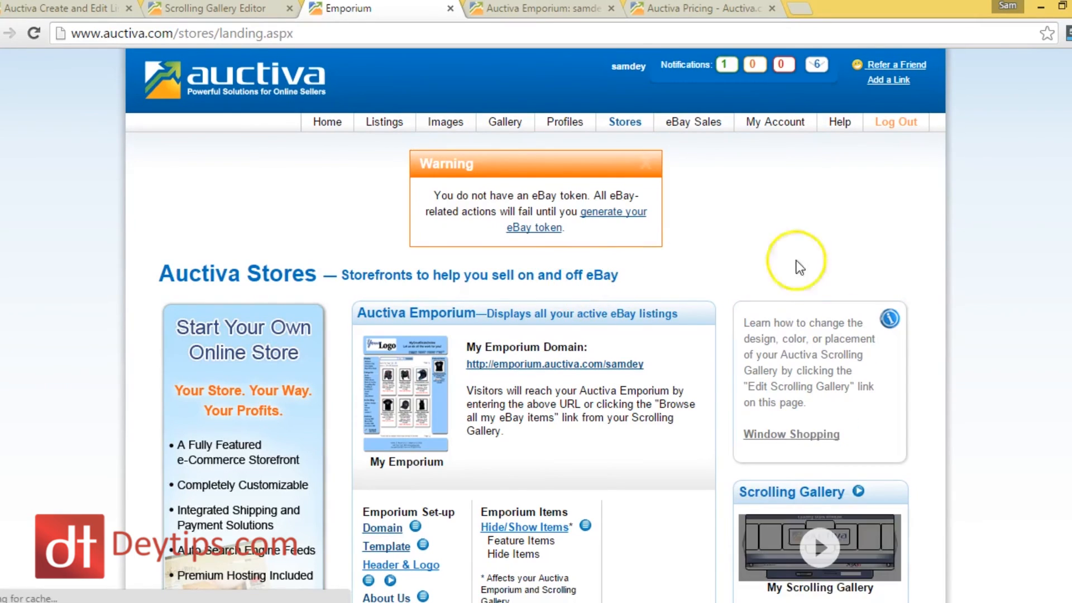
- Scroll the Stores page down to the Emporium set-up and Scrolling Gallery options
scroll(down, 3)
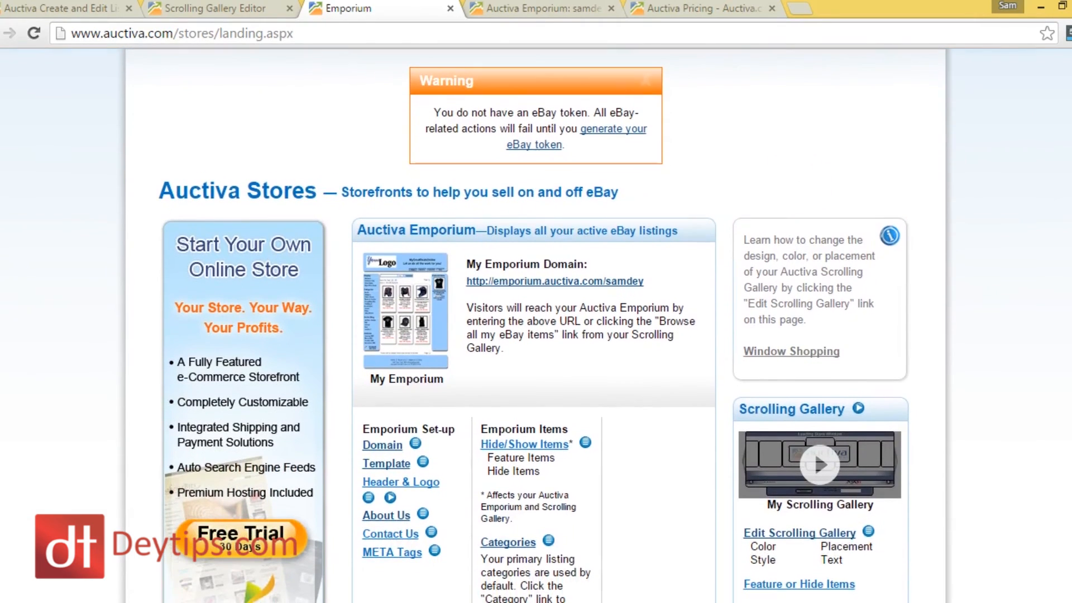
scroll(down, 3)
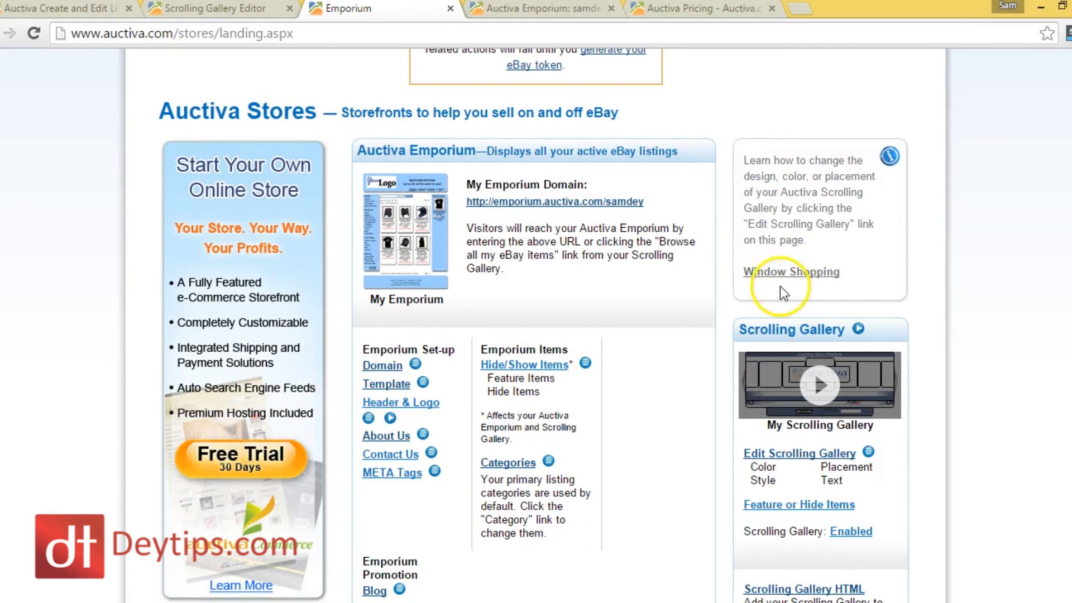
mouse_move(497, 215)
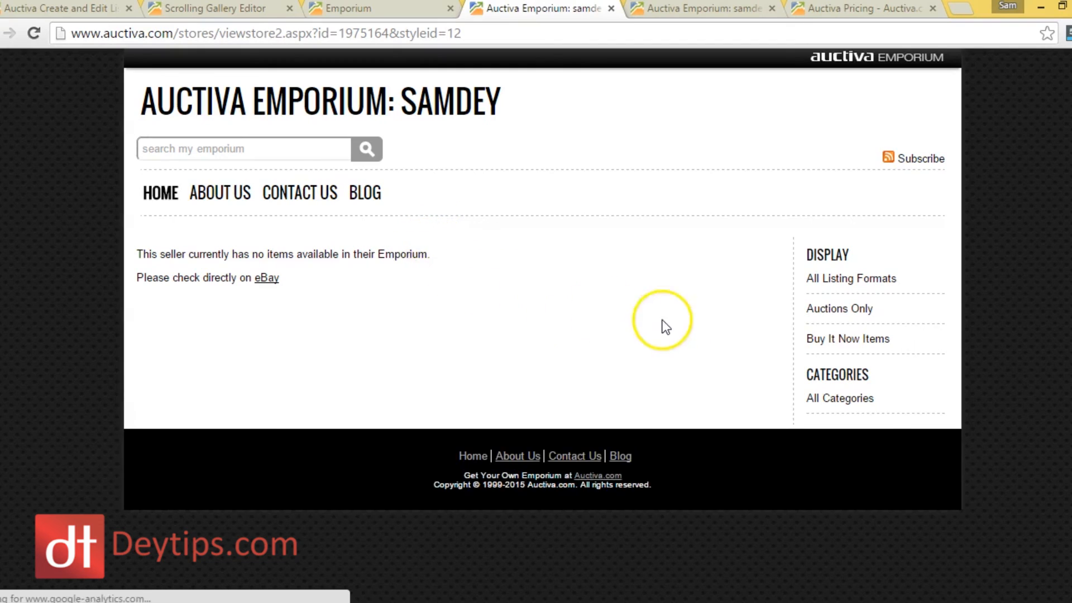
mouse_move(403, 259)
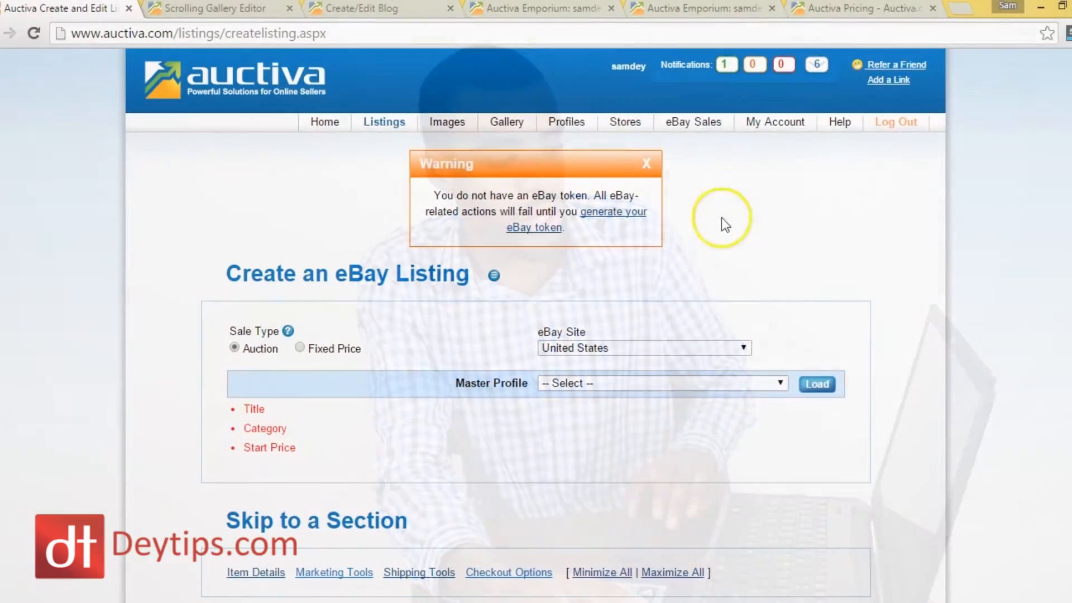
- Open the Add Inventory Item form from eBay Sales > Inventory > Add Item
click(693, 121)
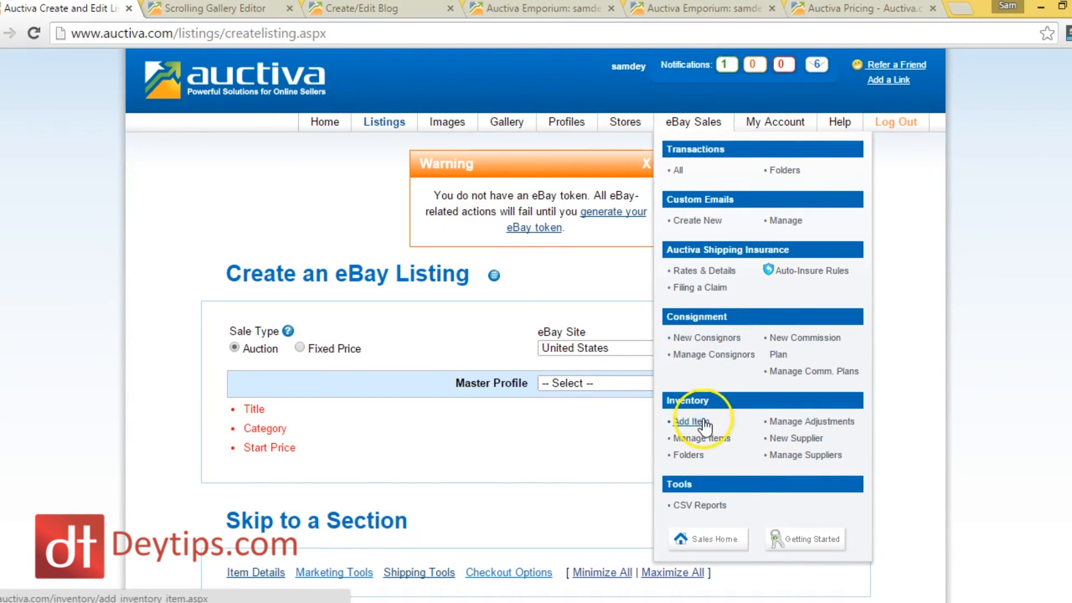
click(689, 421)
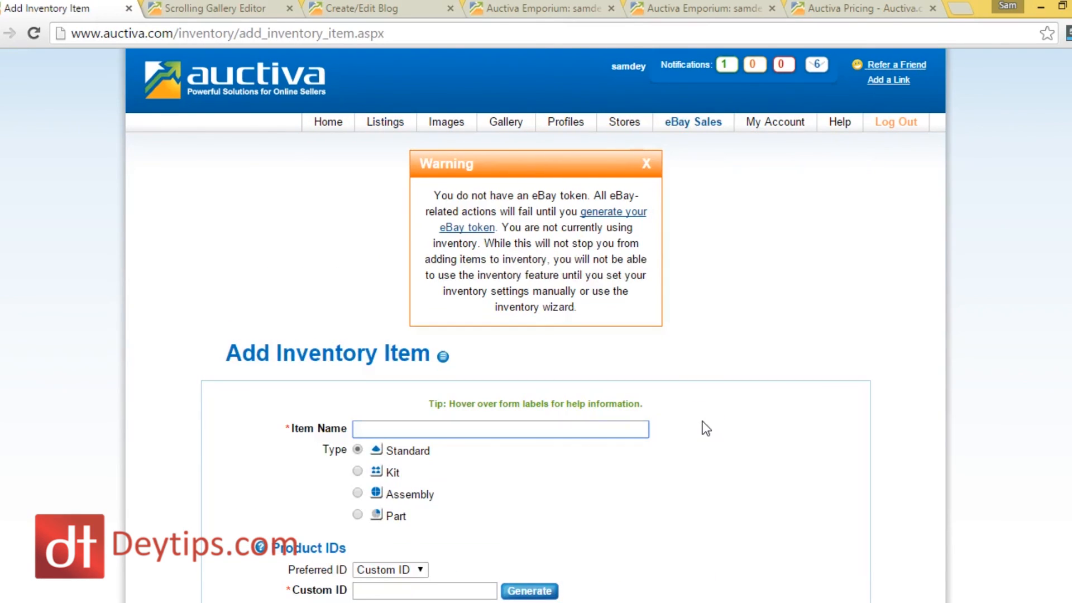
scroll(down, 3)
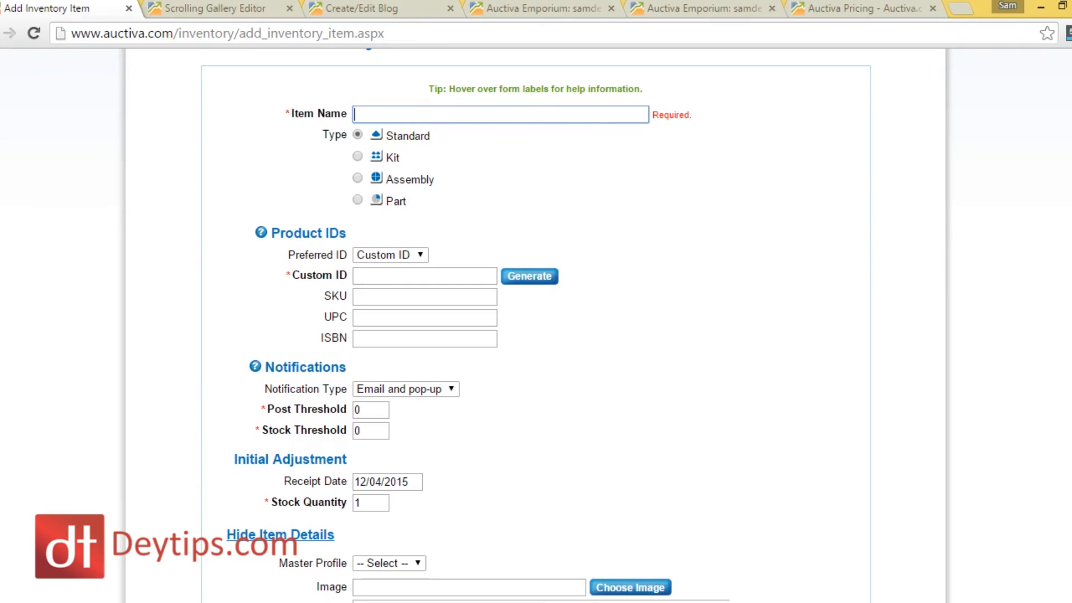
scroll(down, 3)
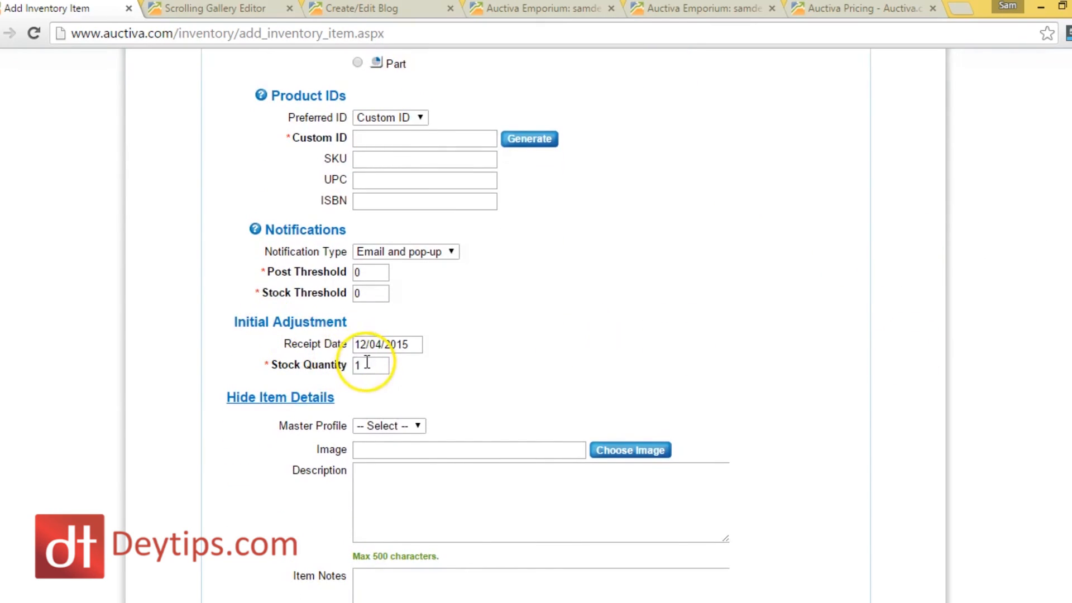
- Enter 4 as the item's Stock Threshold
double_click(369, 366)
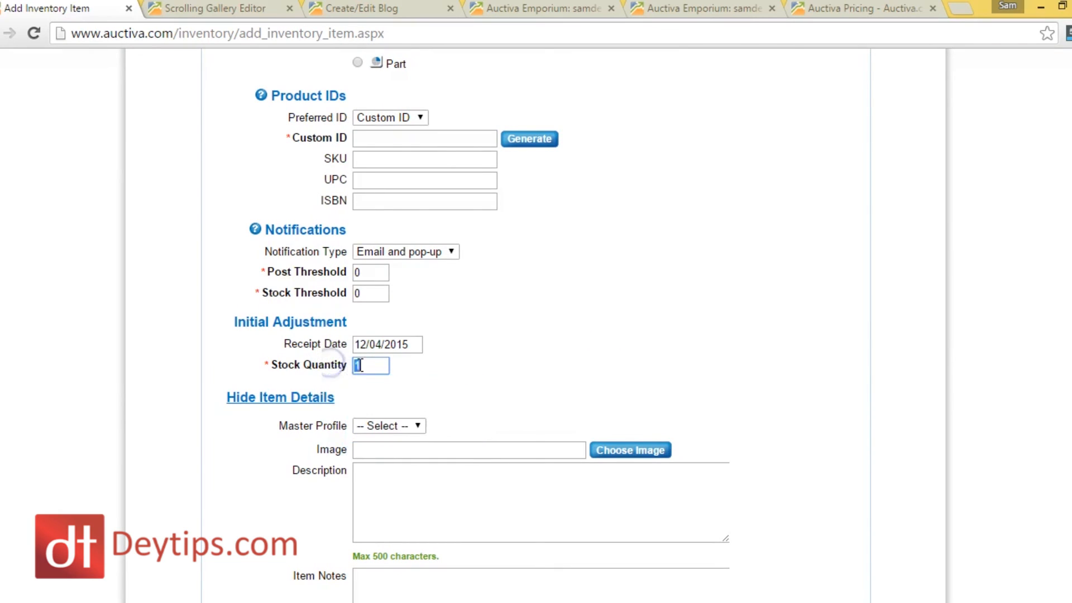
mouse_move(417, 273)
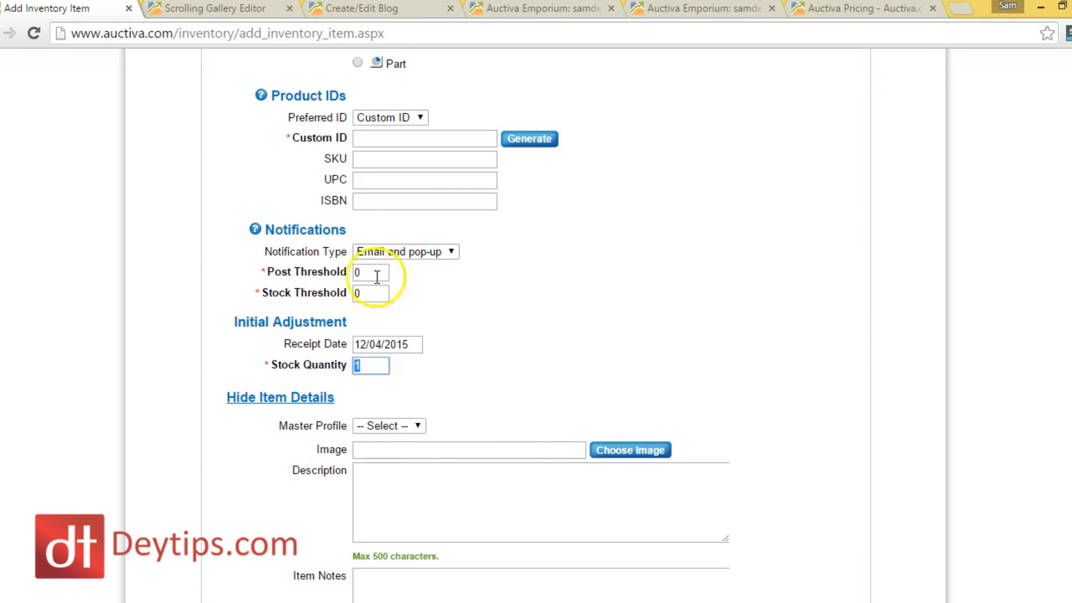
click(369, 292)
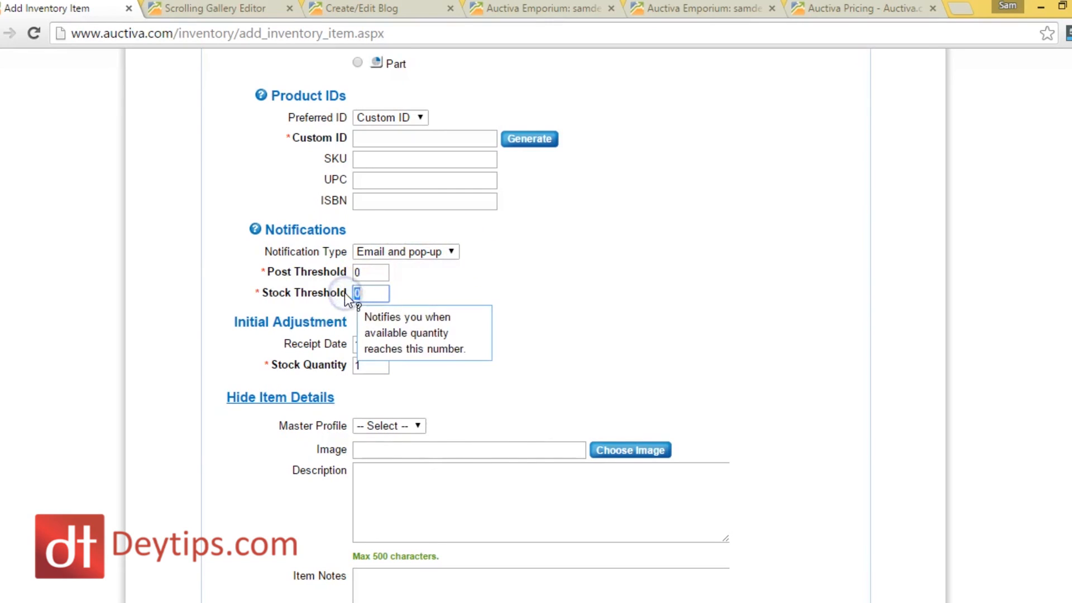
text(4)
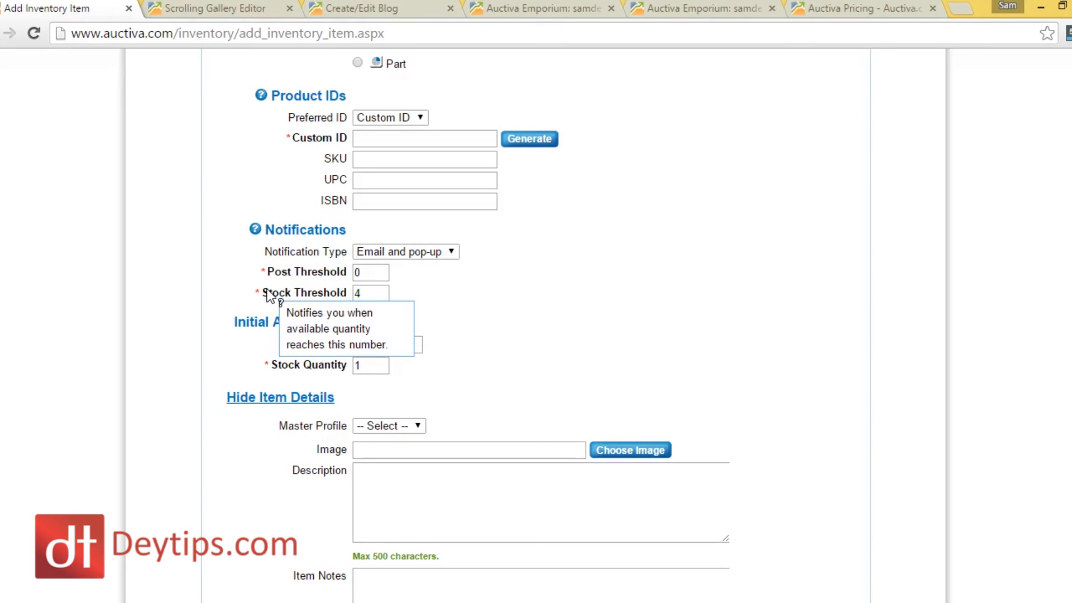
click(371, 293)
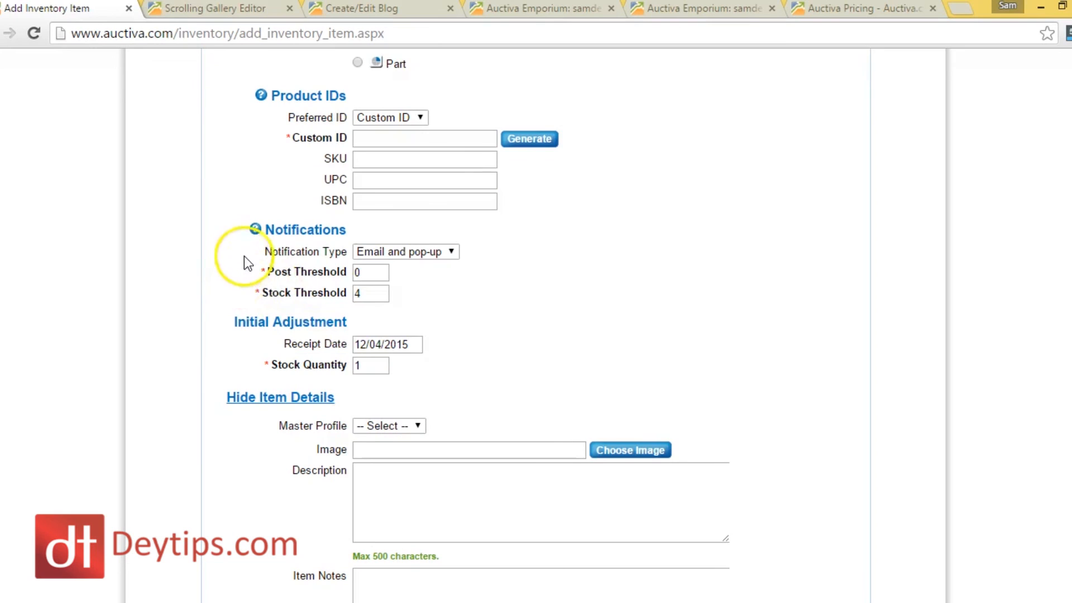
mouse_move(314, 279)
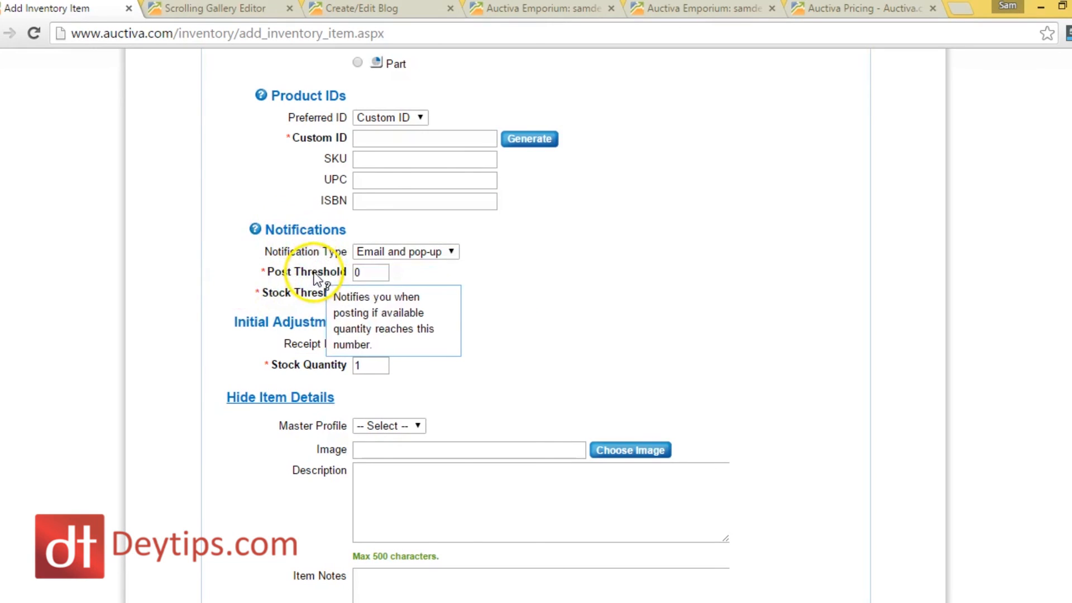